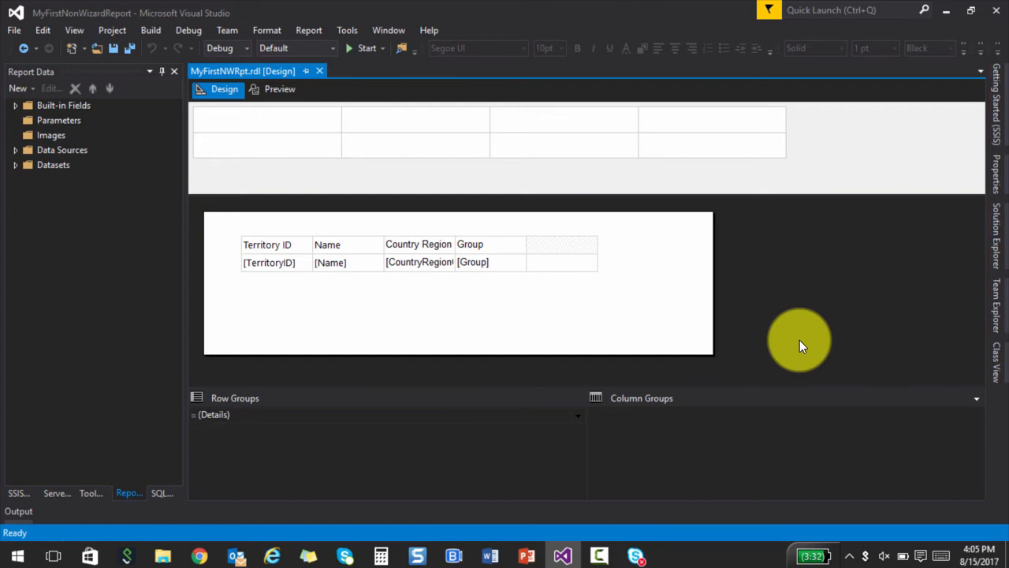
mouse_move(760, 243)
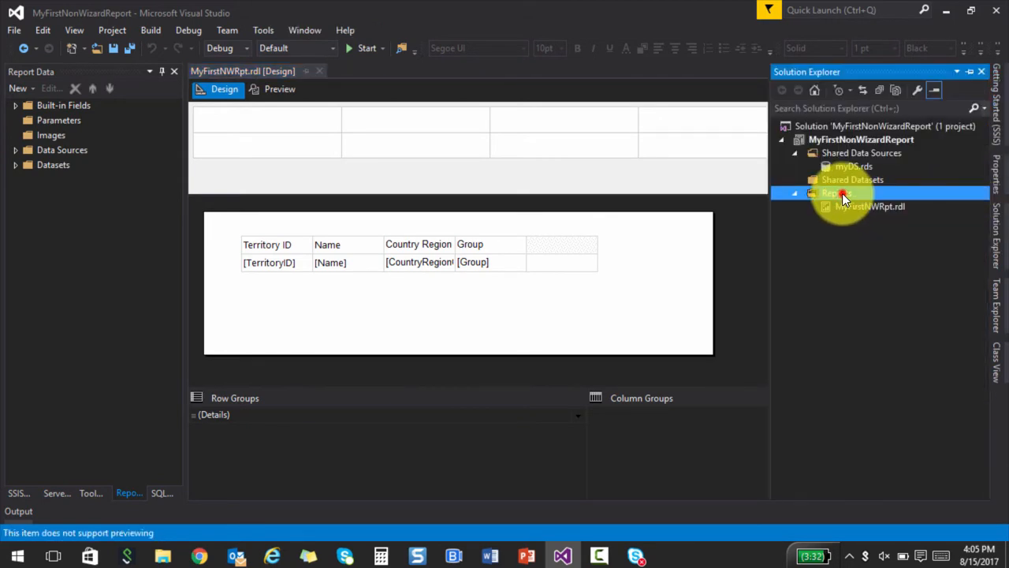
- Add a new blank report named Map.rdl to the Reports folder
right_click(836, 193)
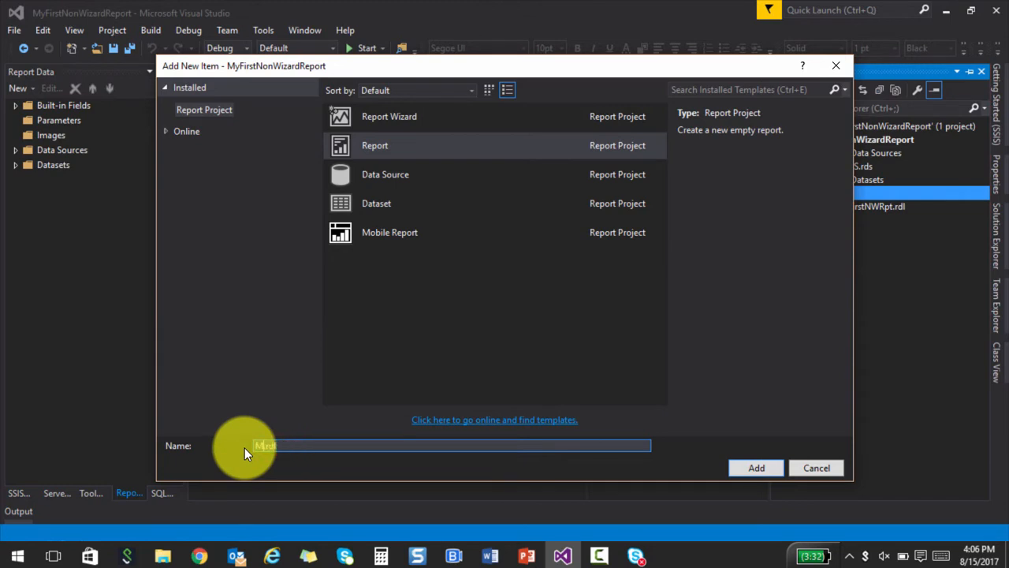
left_click(755, 468)
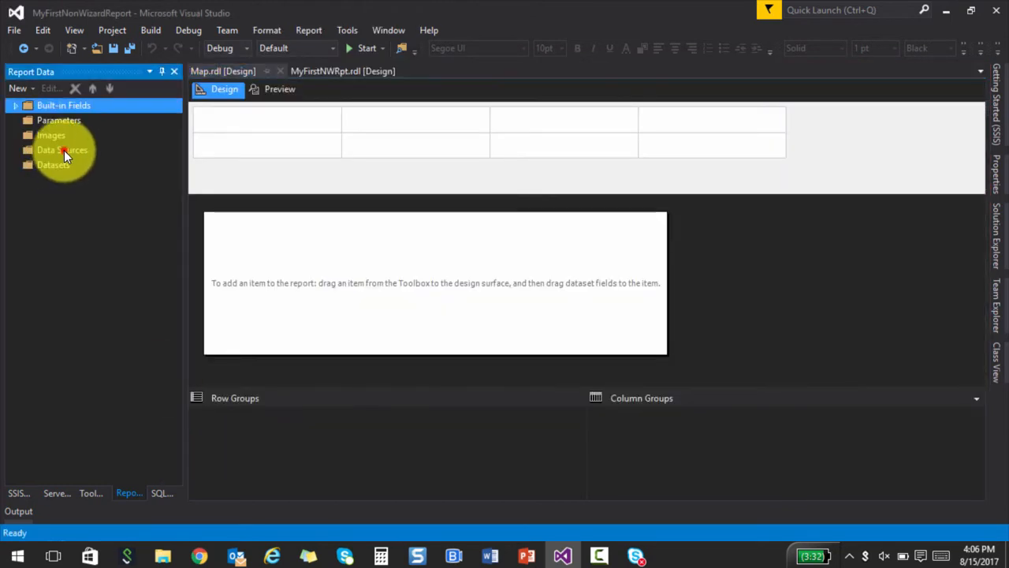
- Create embedded data source DataSource1Mapds on server .\sql2016 and choose its database
double_click(61, 150)
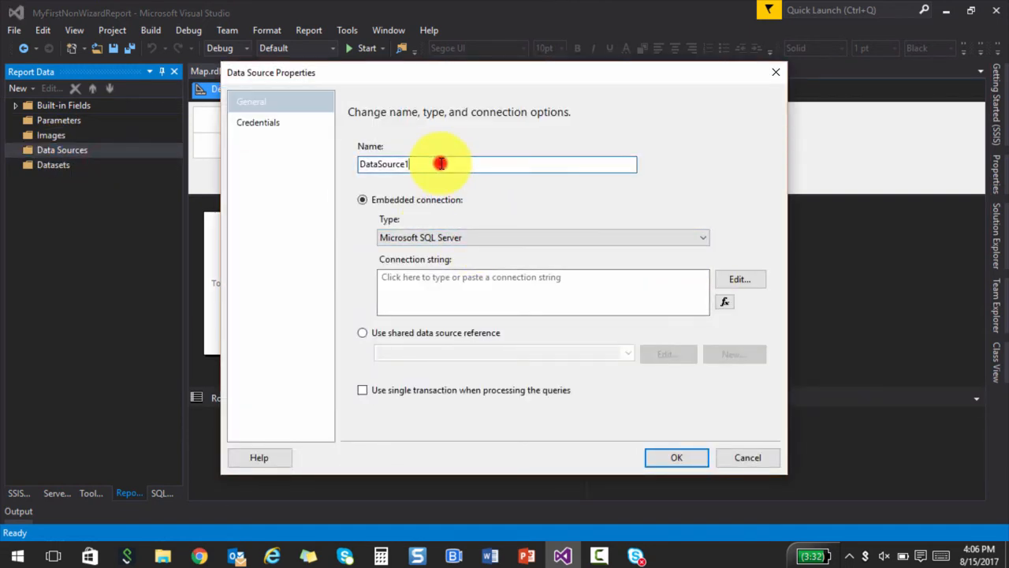
type("Mapds")
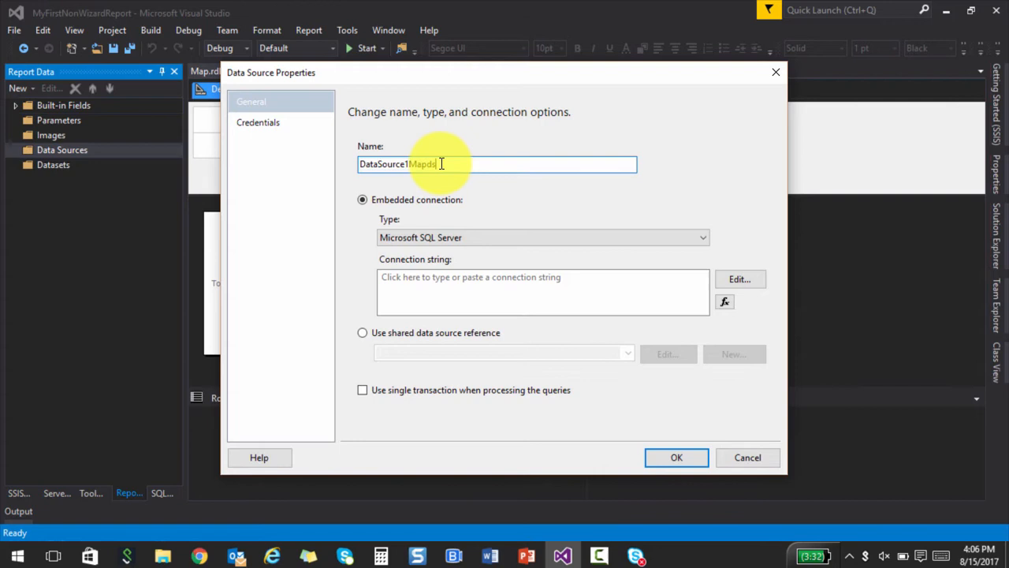
left_click(739, 279)
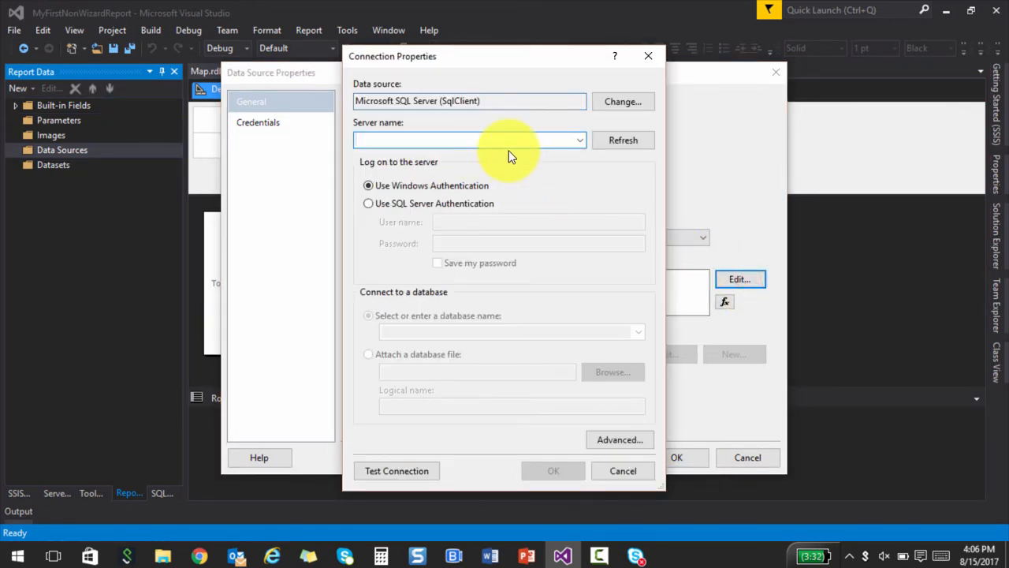
type(".\\sql2016")
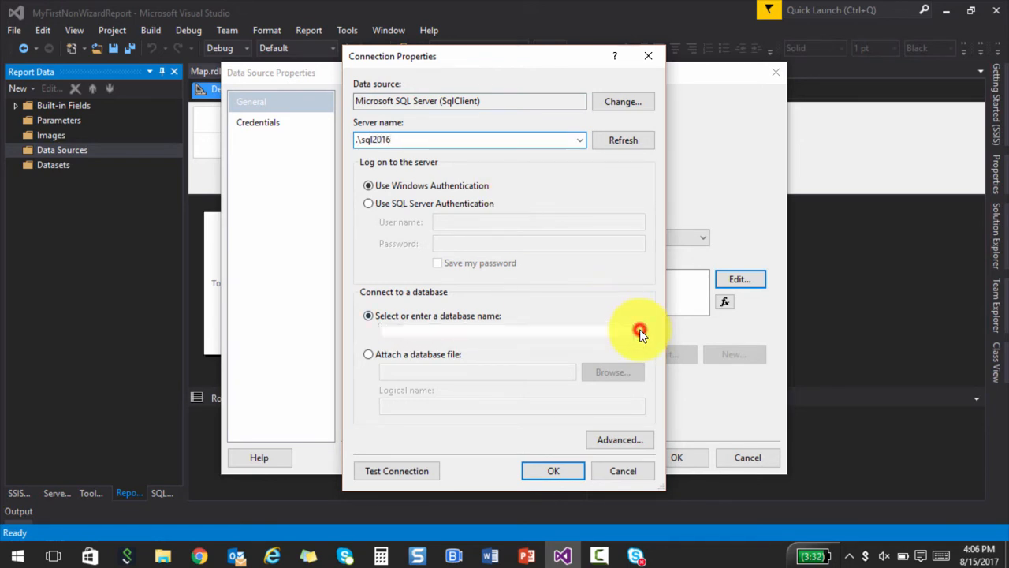
left_click(553, 471)
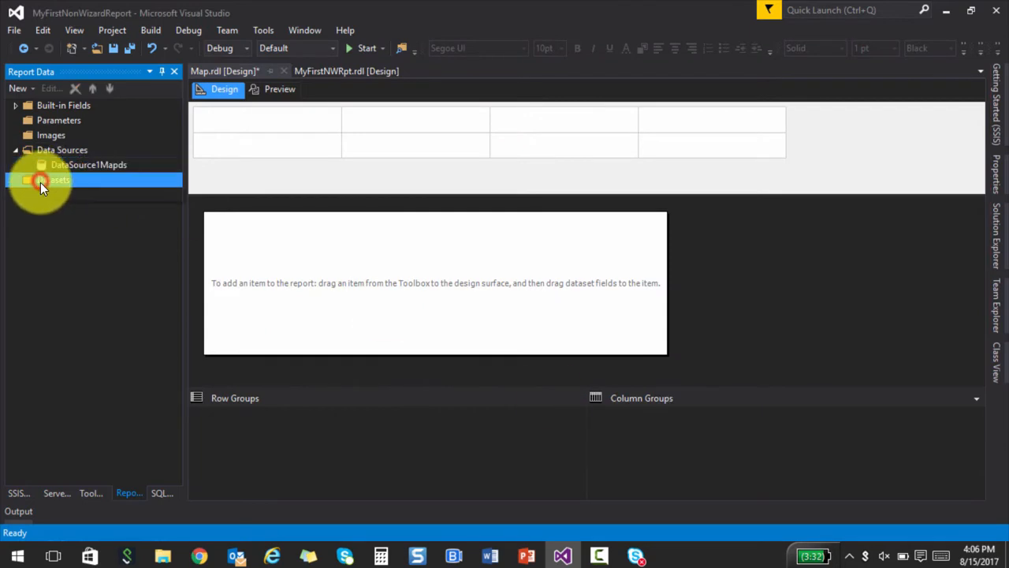
- Start a dataset embedded in the report, using DataSource1Mapds as its source
double_click(53, 180)
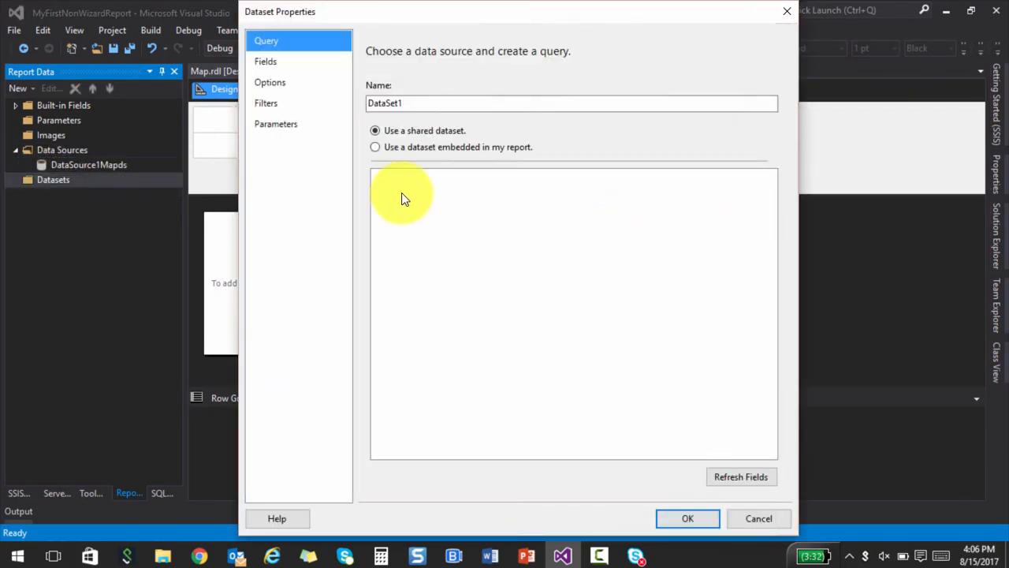
left_click(375, 147)
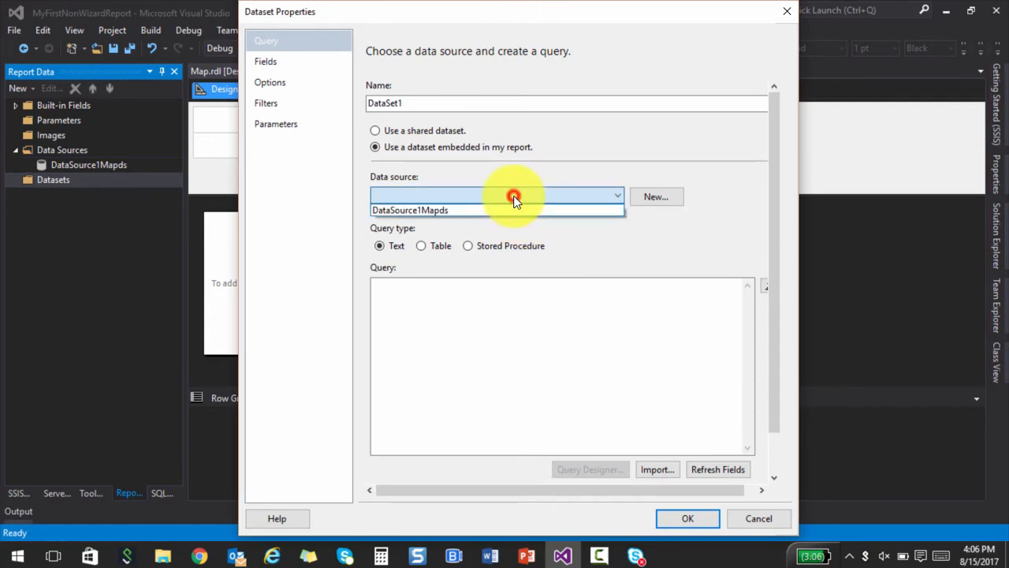
left_click(436, 210)
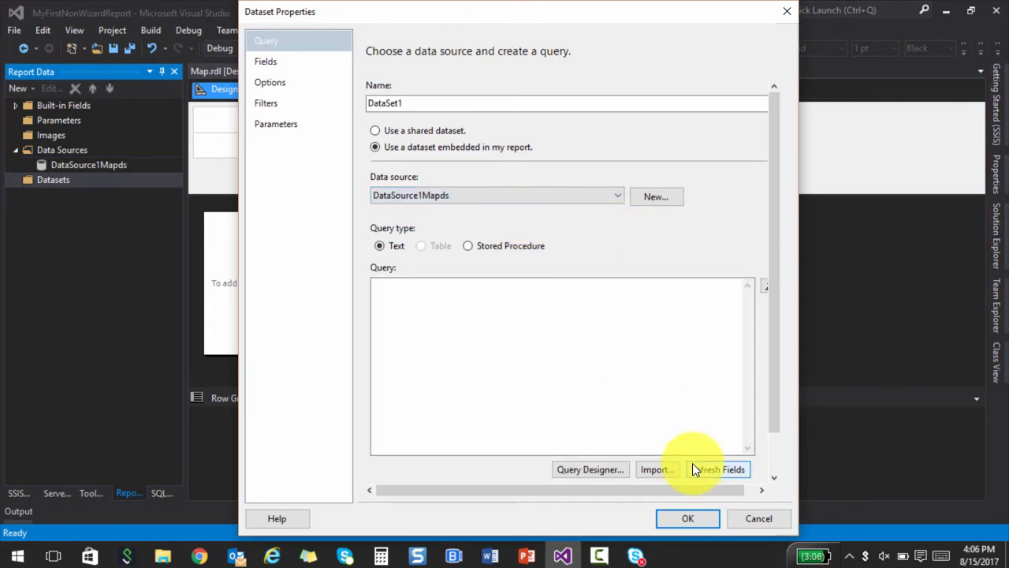
- Bring up the query designer's Add Table list and scroll through the tables
left_click(590, 470)
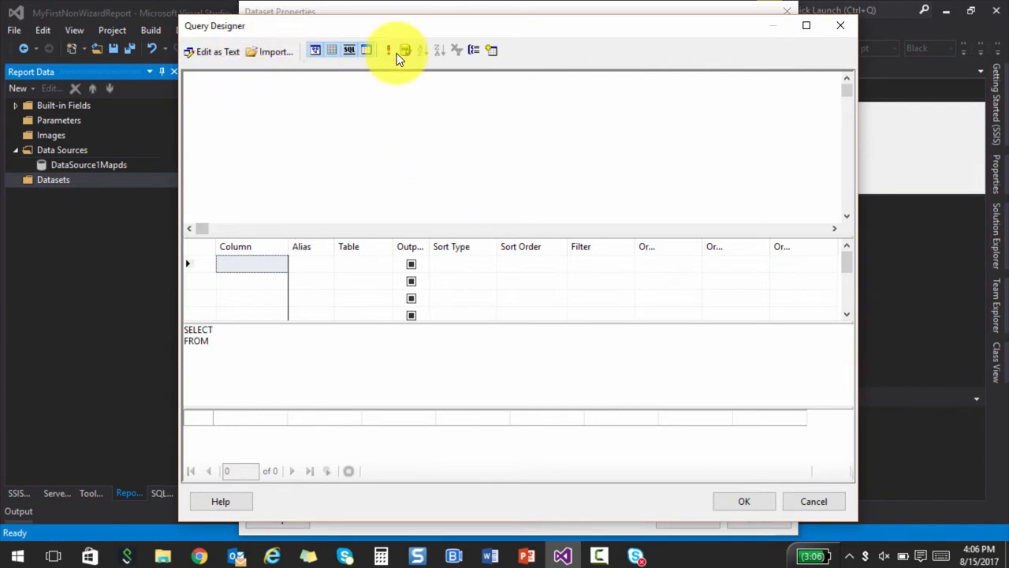
left_click(403, 49)
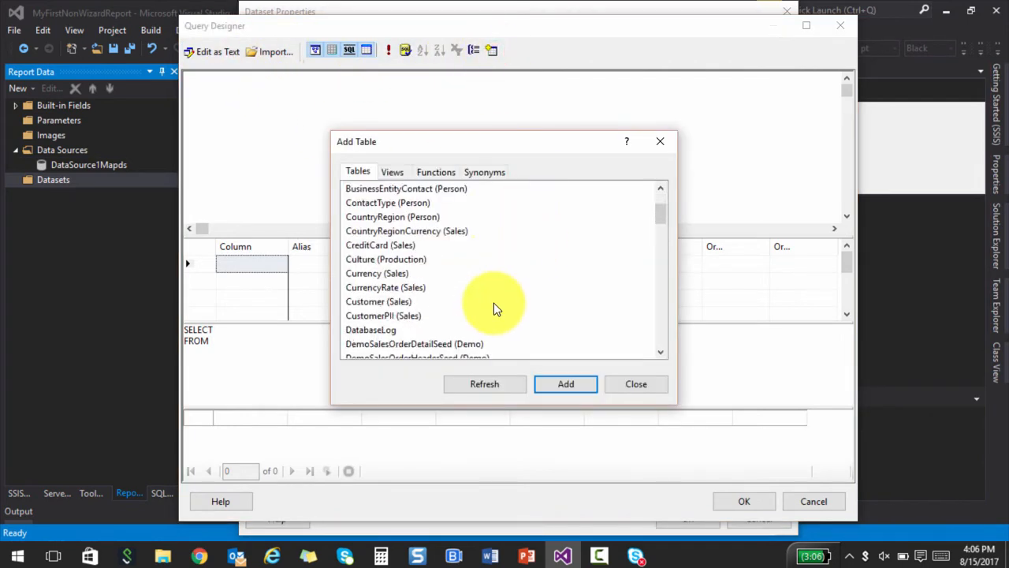
scroll("down", 3)
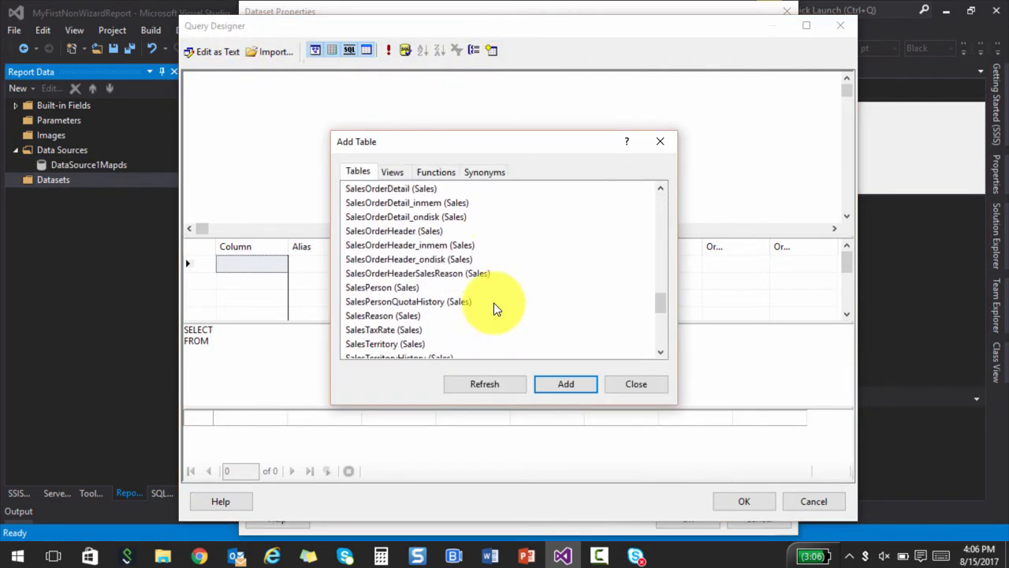
scroll("down", 3)
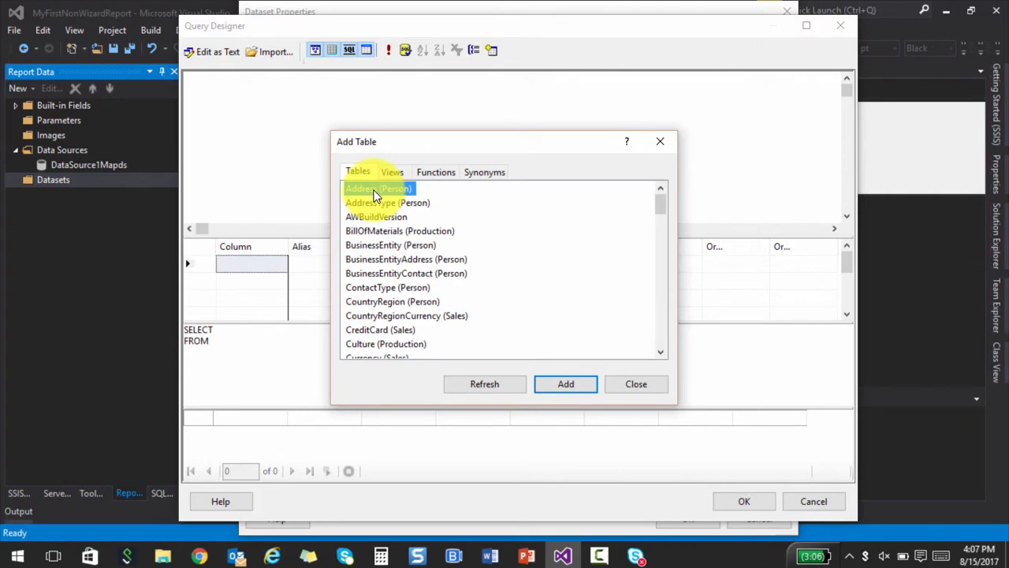
- Add the Person Address table to the query and run it to preview address rows
left_click(565, 384)
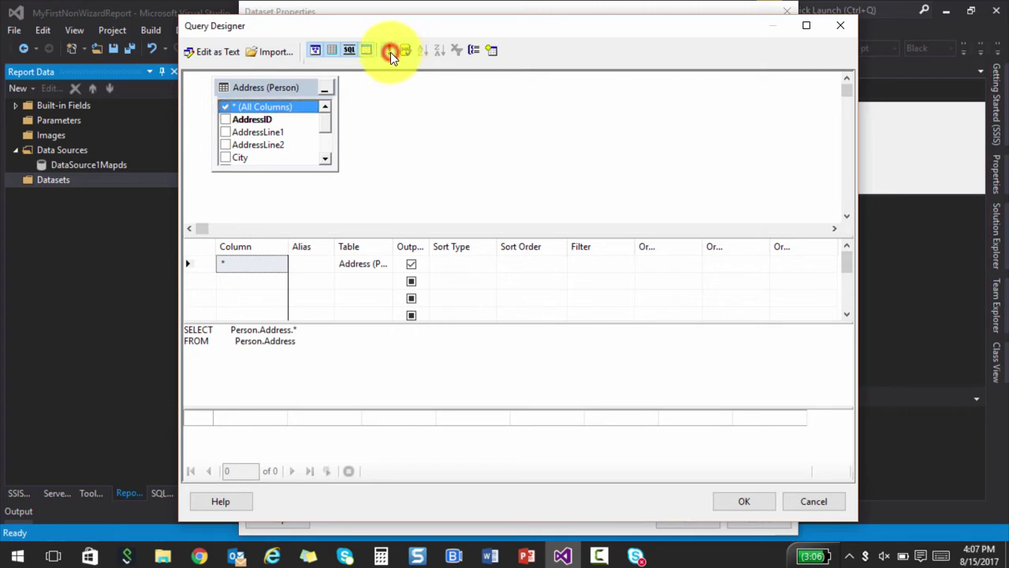
left_click(388, 50)
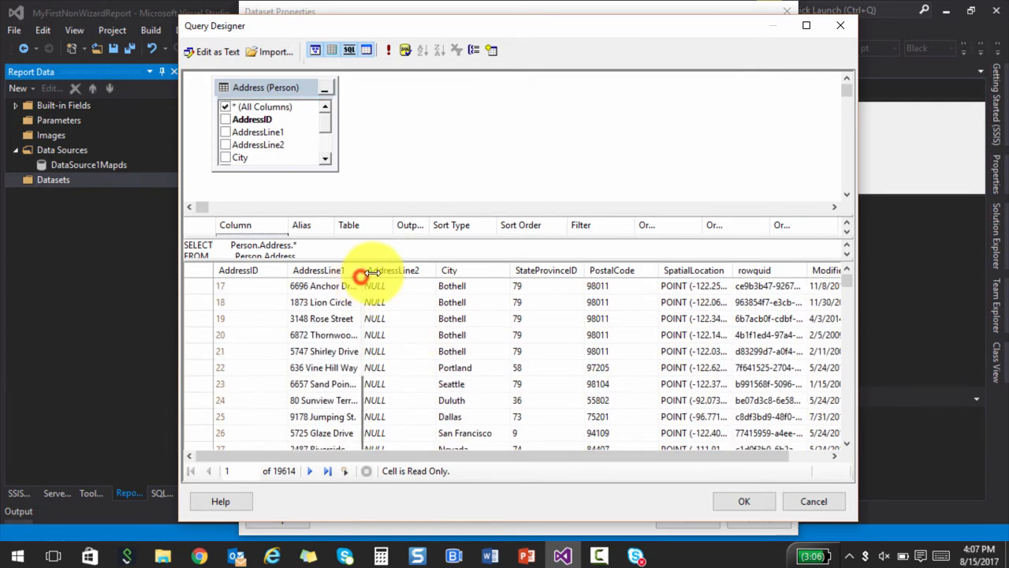
scroll("down", 3)
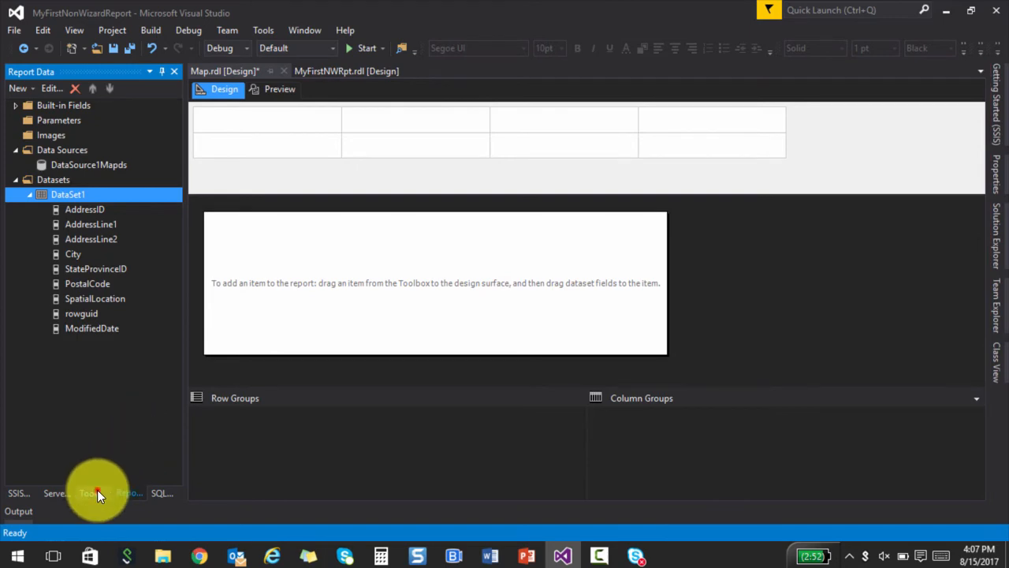
- Preview the USA state and county gallery maps, including Delaware, then collapse the USA group
left_click(91, 493)
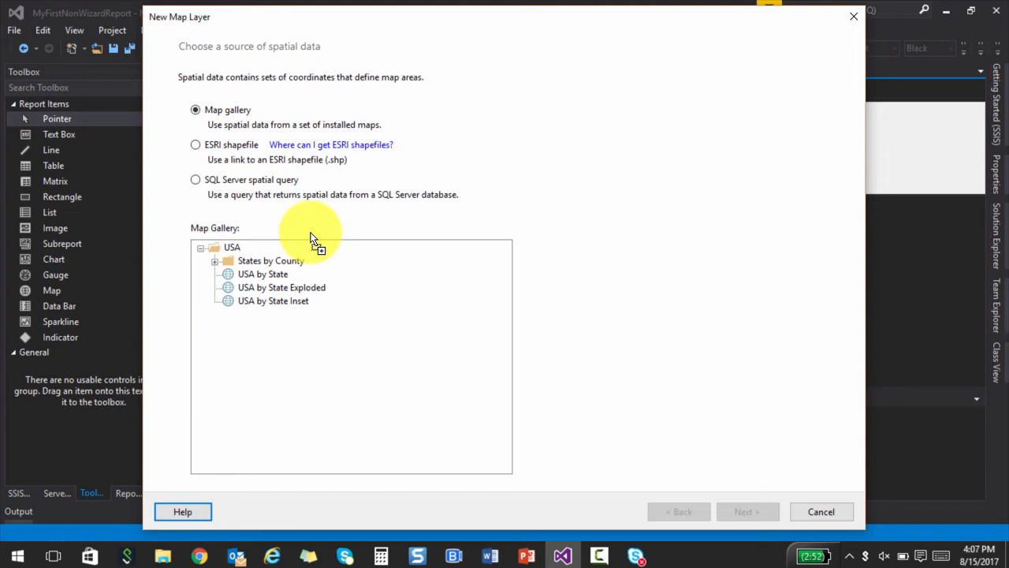
mouse_move(272, 142)
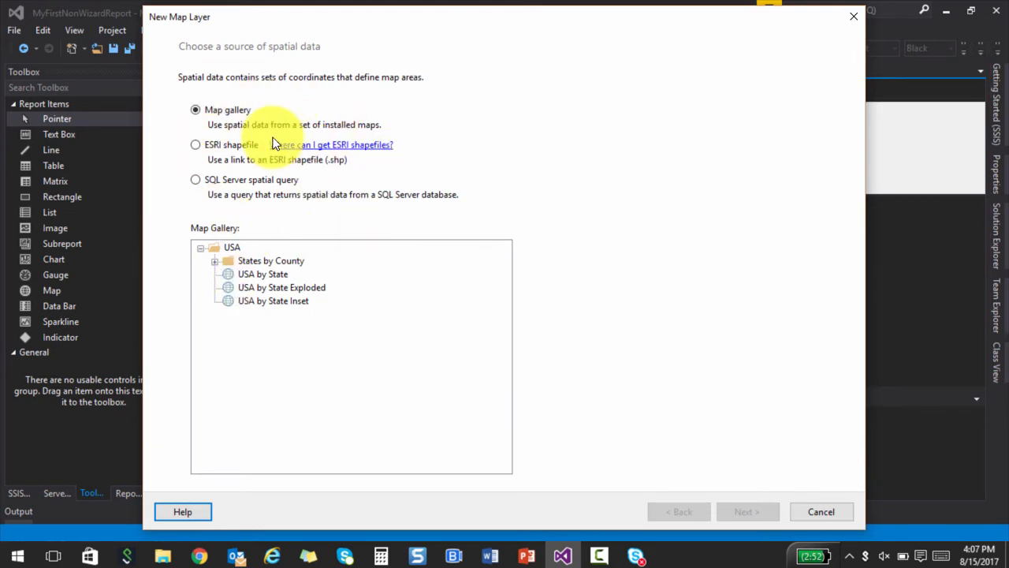
mouse_move(276, 320)
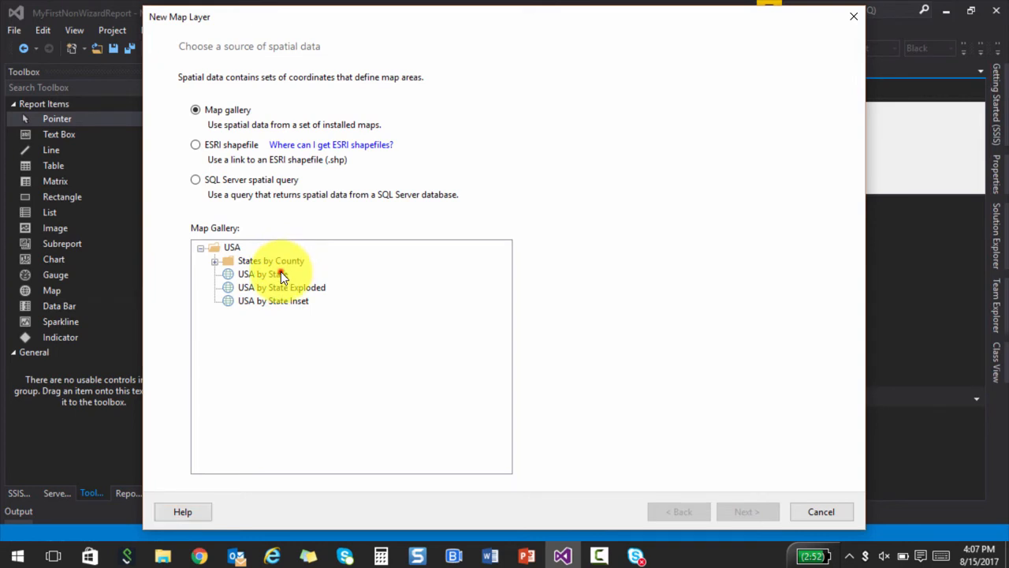
left_click(280, 287)
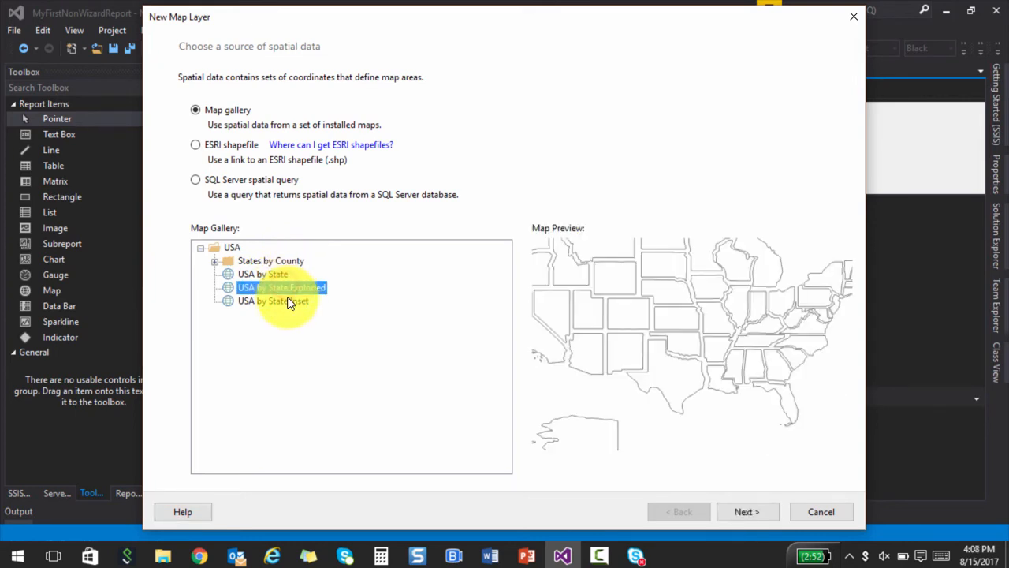
left_click(272, 300)
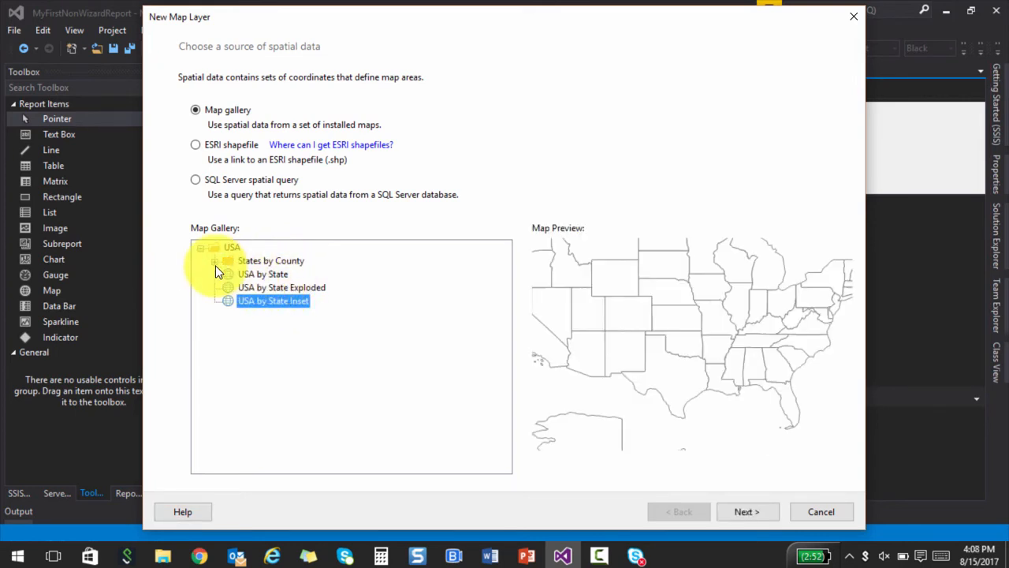
left_click(218, 260)
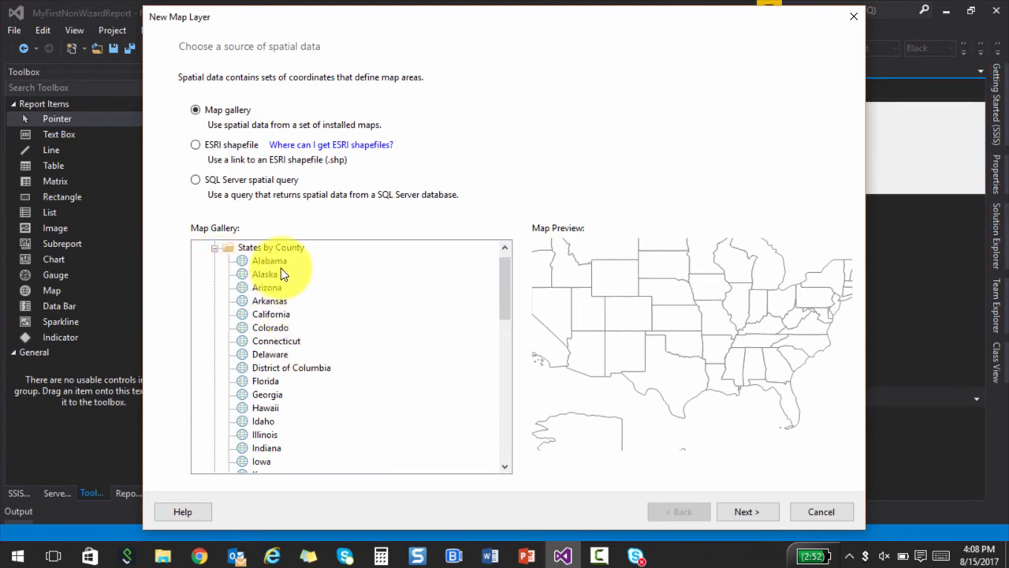
left_click(270, 260)
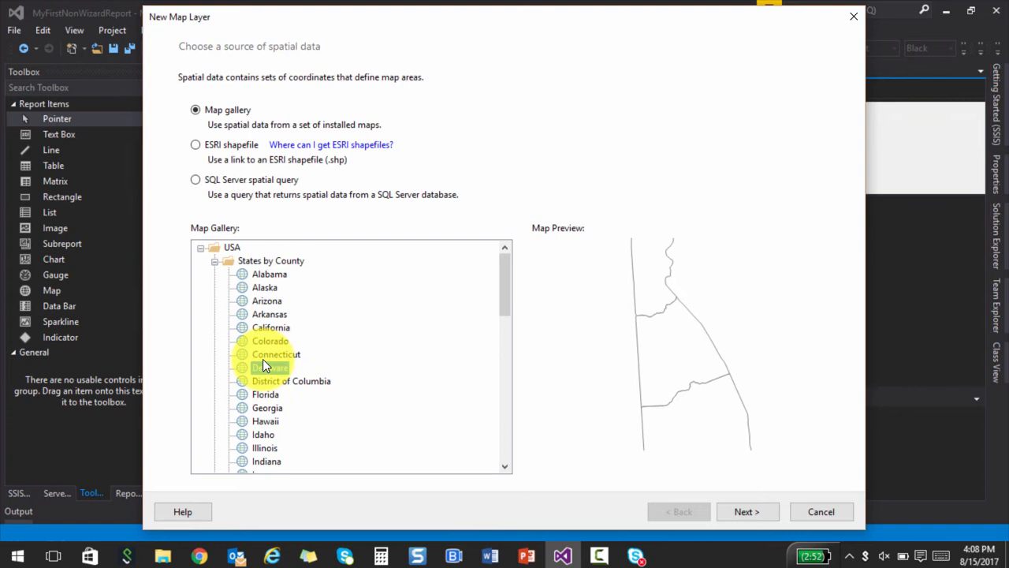
left_click(270, 367)
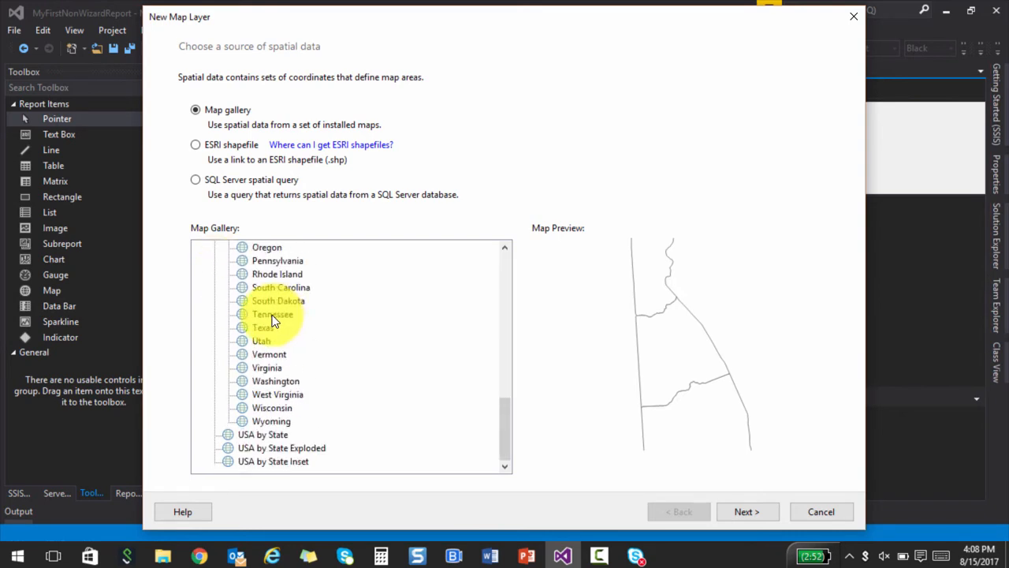
left_click(201, 248)
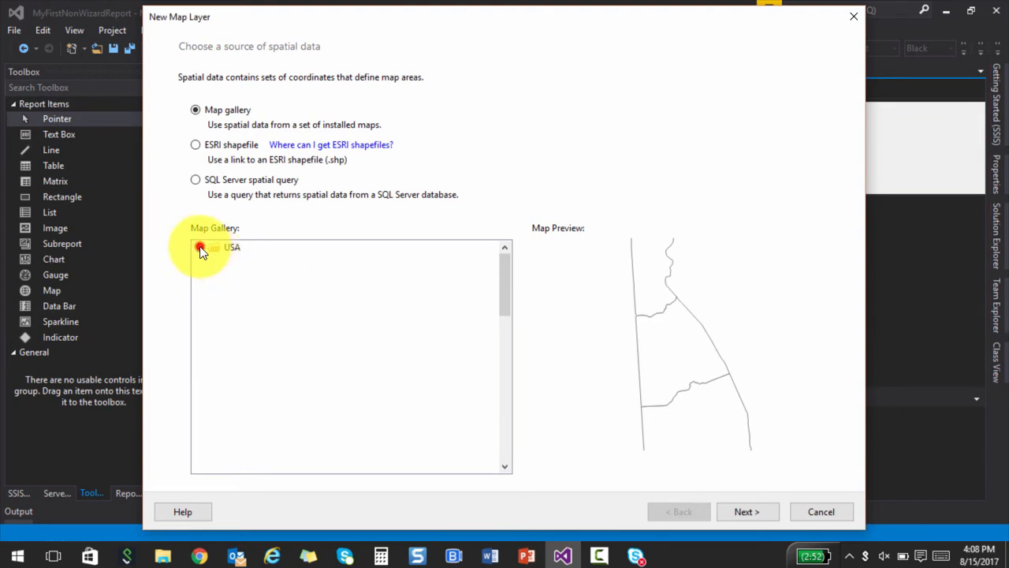
- Re-expand USA, then choose SQL Server spatial query as the layer's spatial data source
left_click(199, 247)
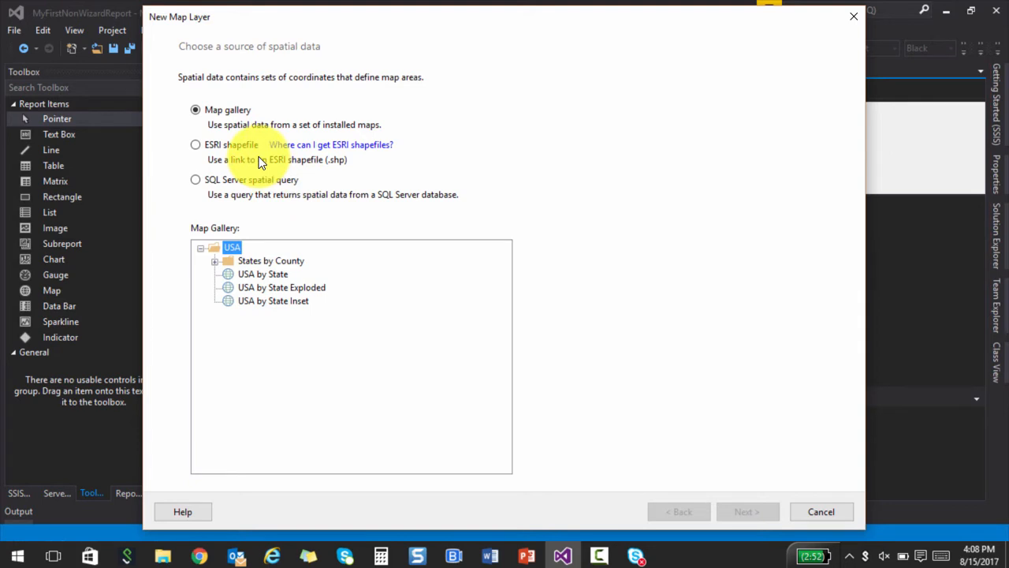
mouse_move(225, 150)
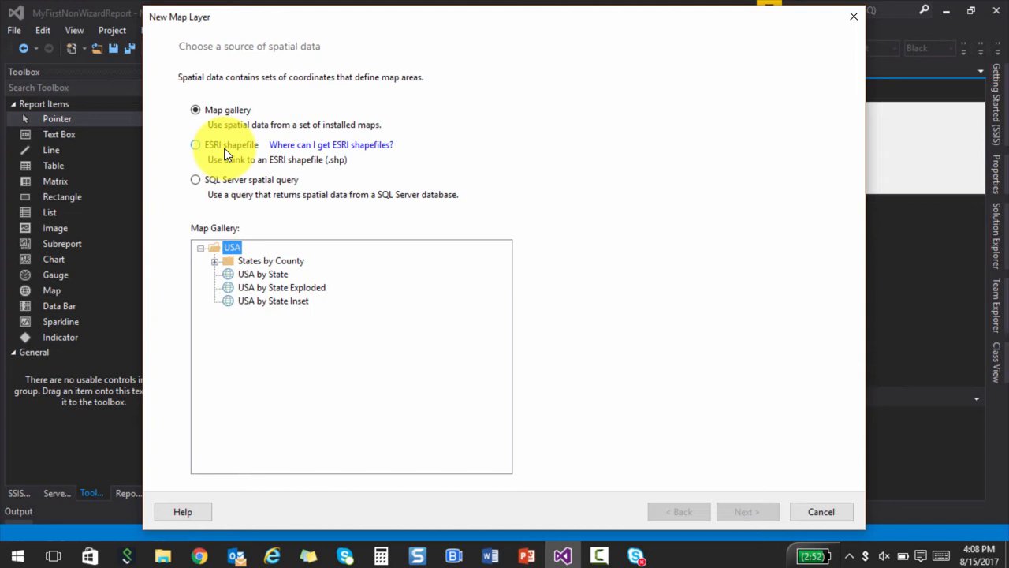
mouse_move(307, 191)
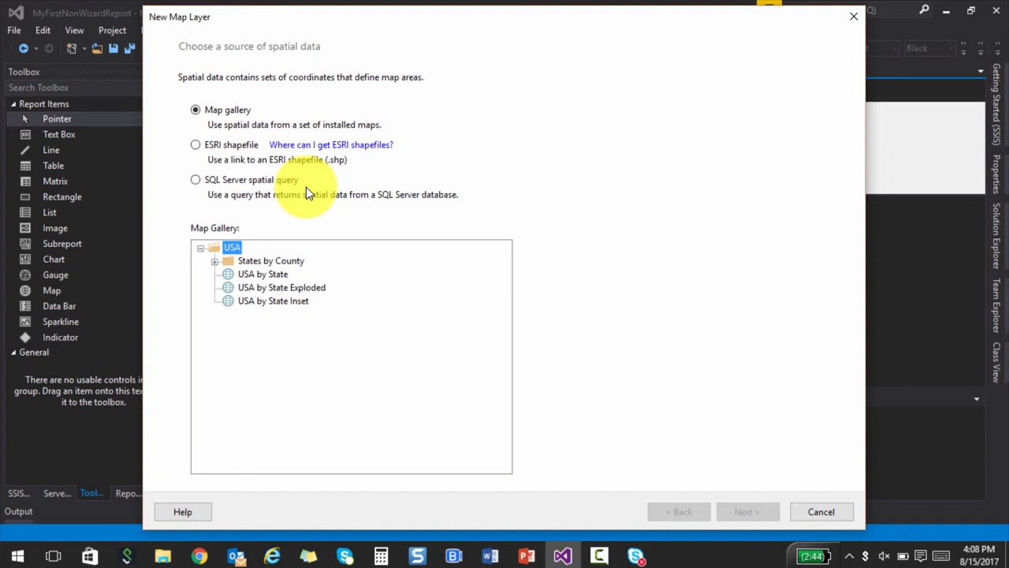
left_click(195, 180)
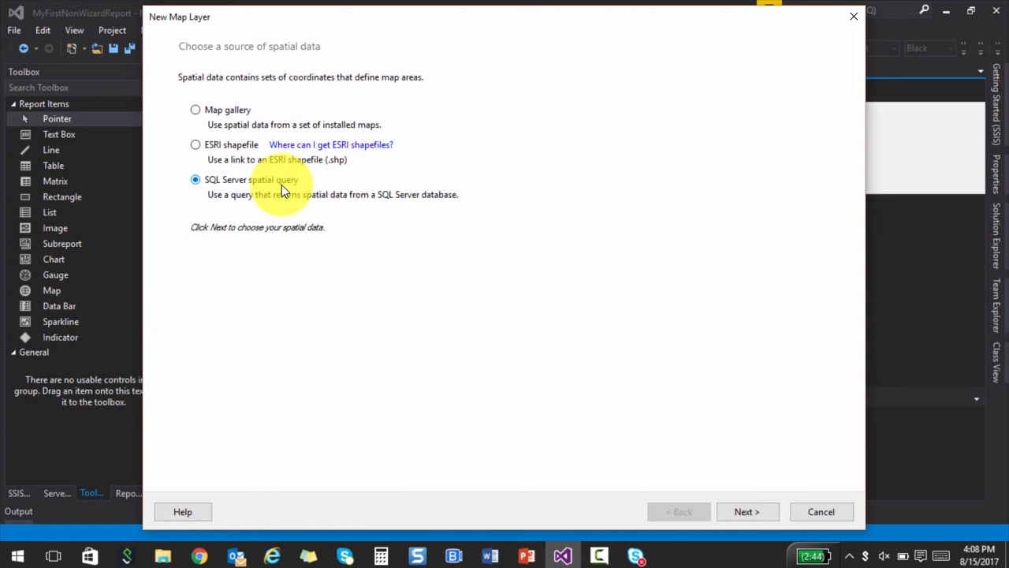
mouse_move(717, 469)
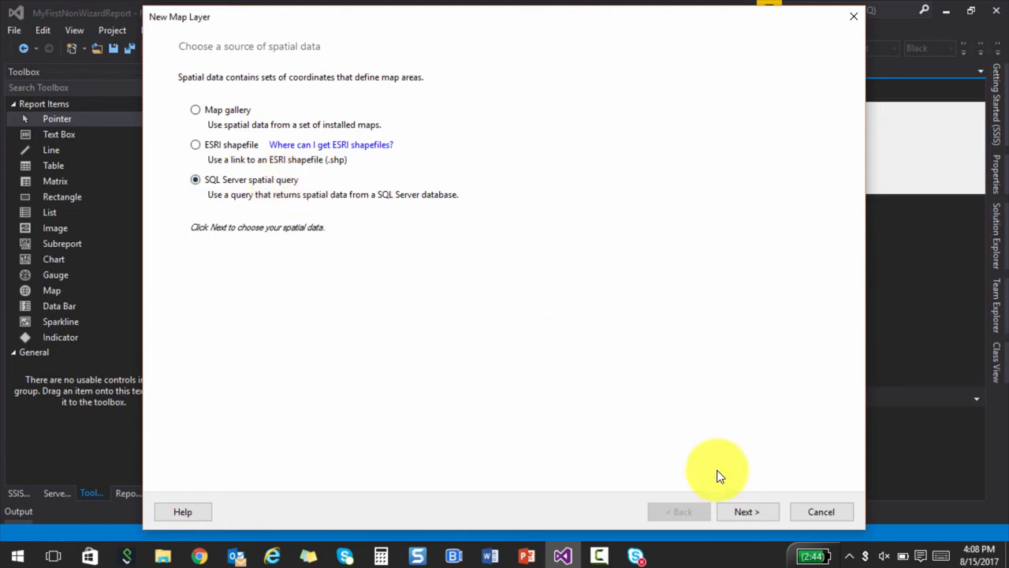
- Plot DataSet1's SpatialLocation field as points and add a Bing Maps road background layer
left_click(748, 511)
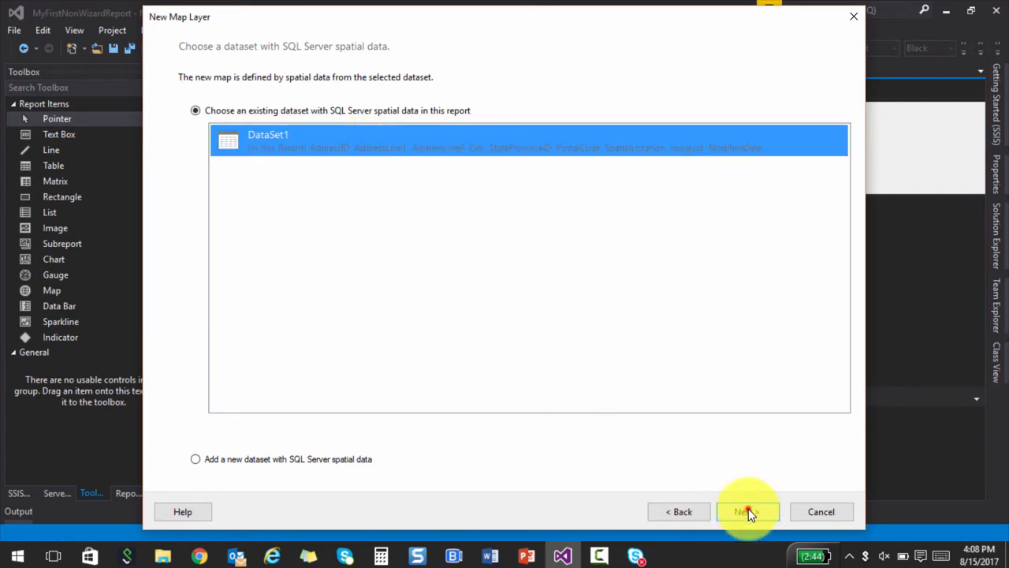
left_click(747, 511)
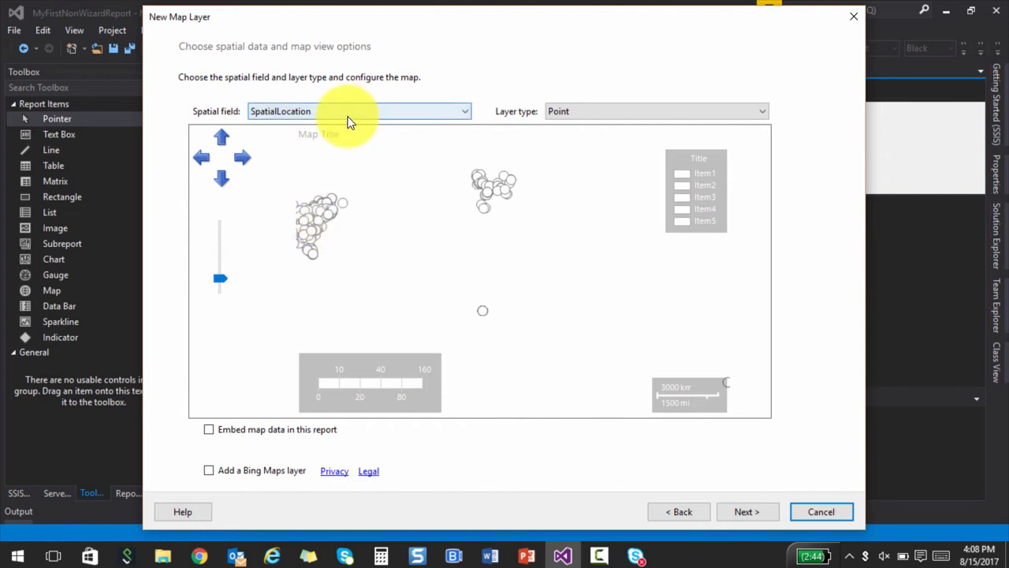
left_click(352, 117)
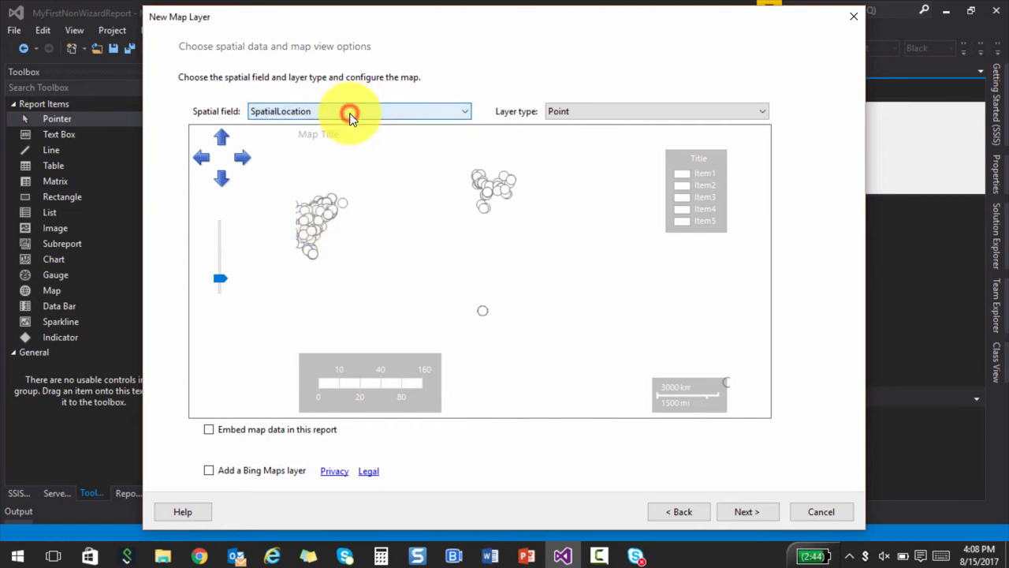
mouse_move(383, 223)
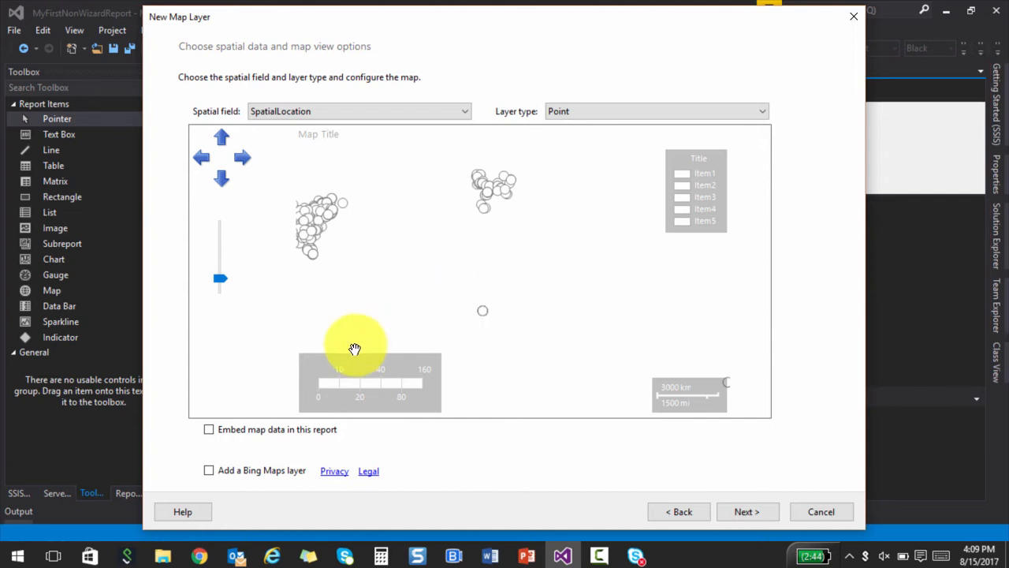
mouse_move(209, 470)
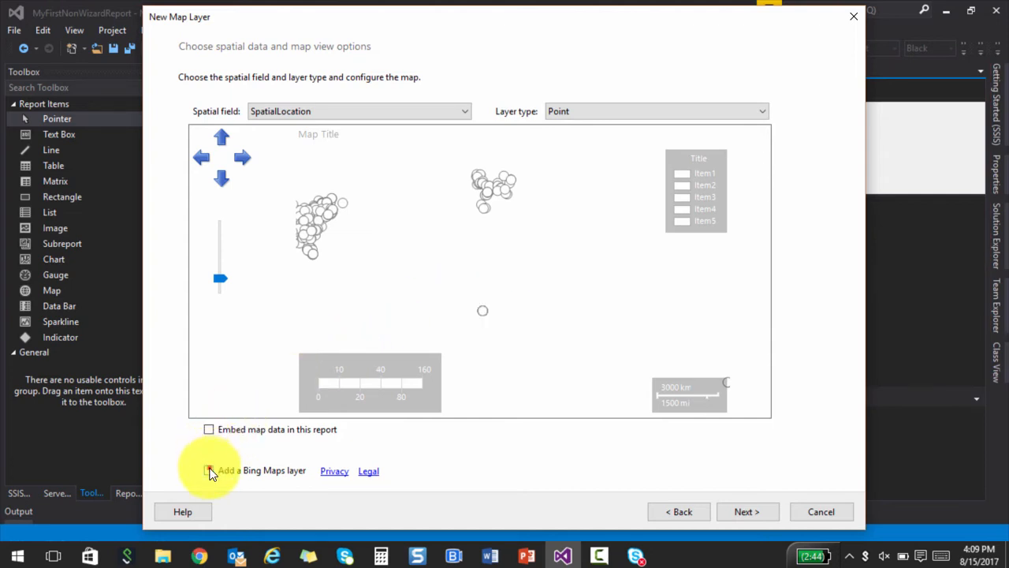
left_click(210, 470)
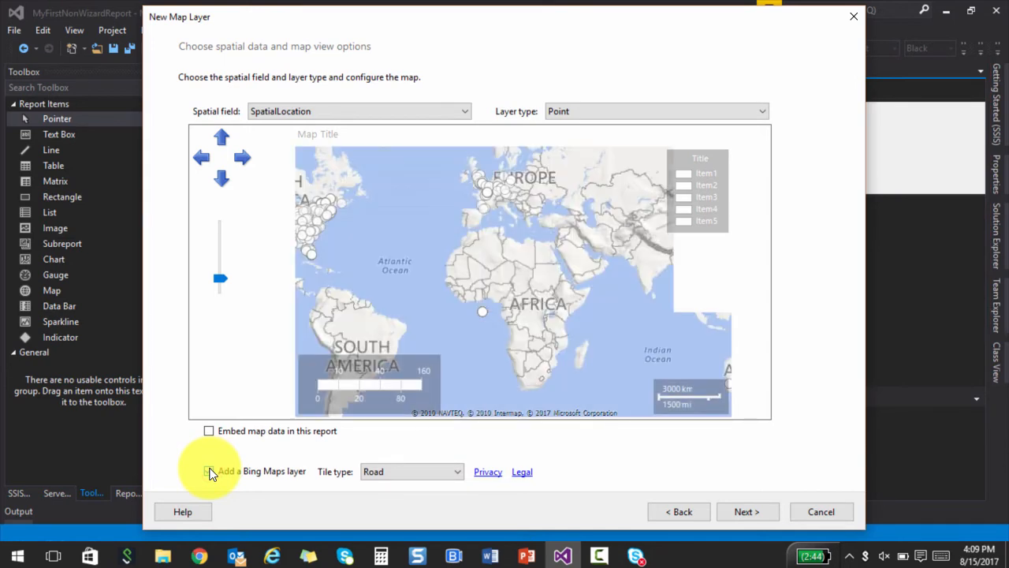
left_click(209, 472)
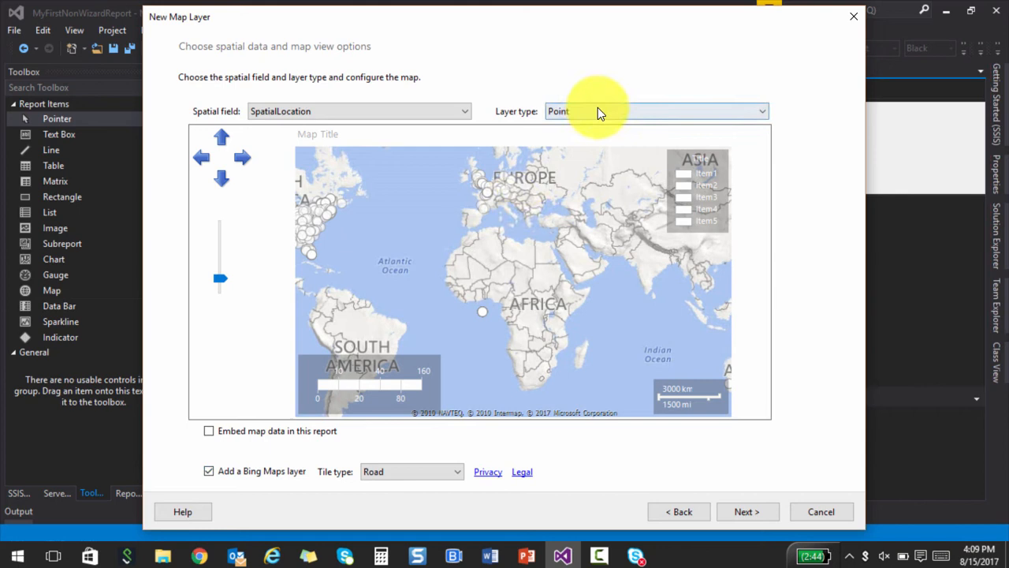
left_click(599, 111)
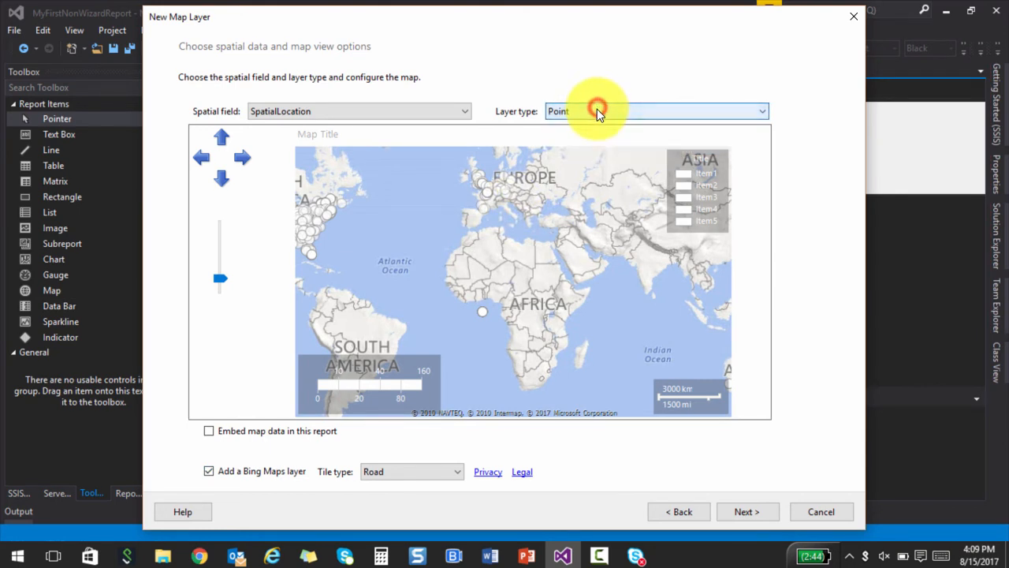
mouse_move(419, 288)
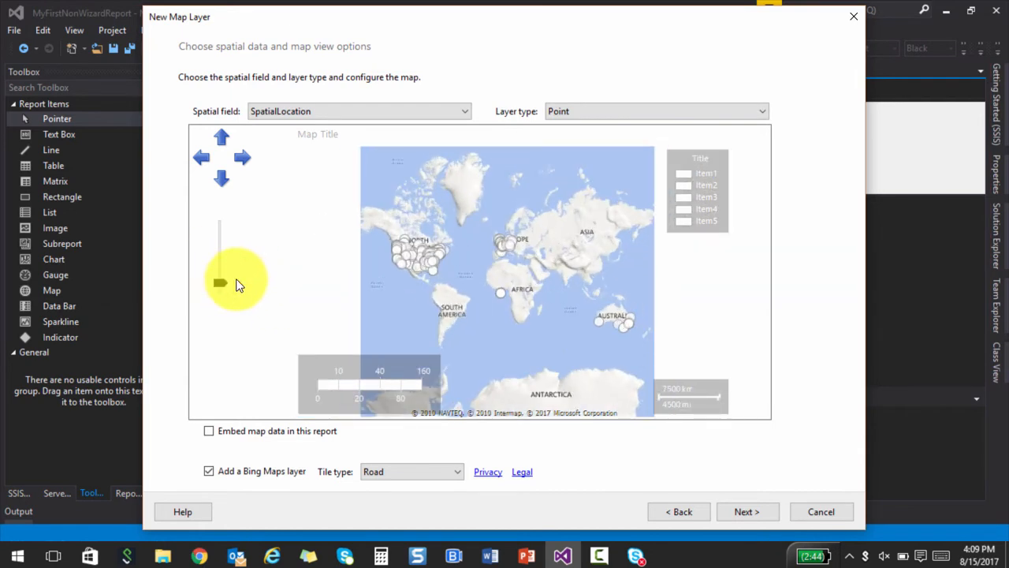
- Advance to the map visualization page with Basic Marker Map selected
left_click(747, 511)
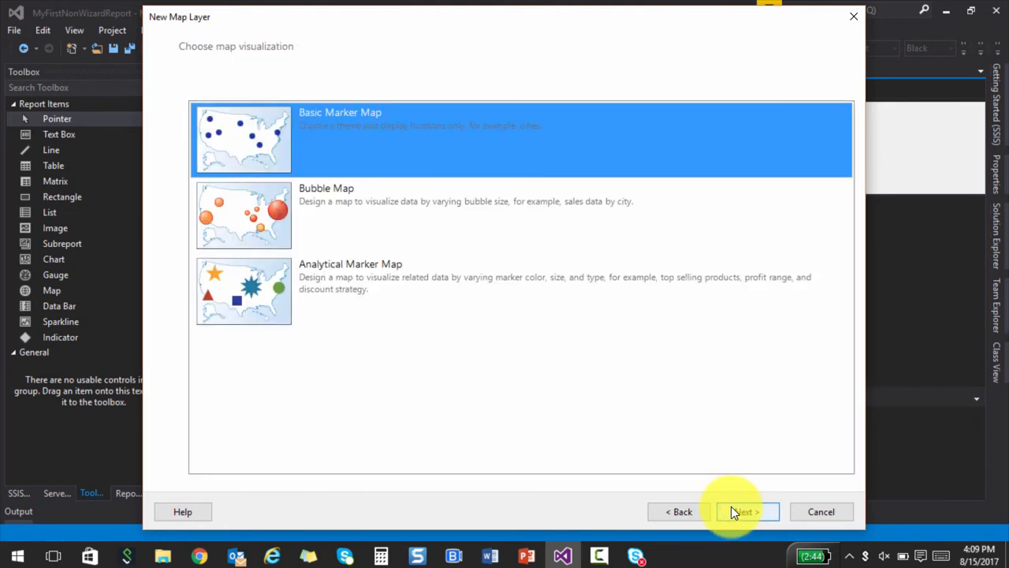
mouse_move(457, 473)
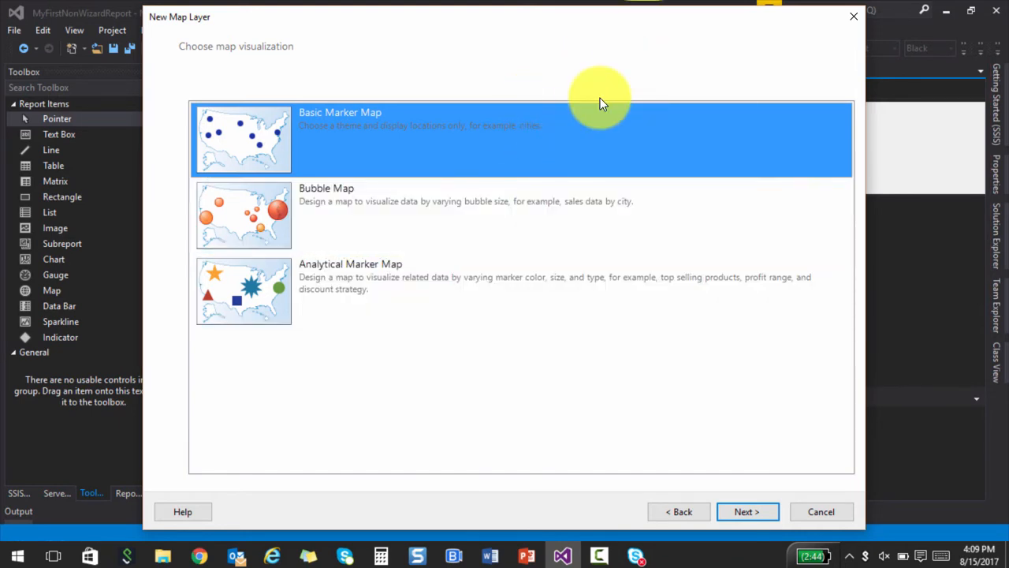
mouse_move(577, 124)
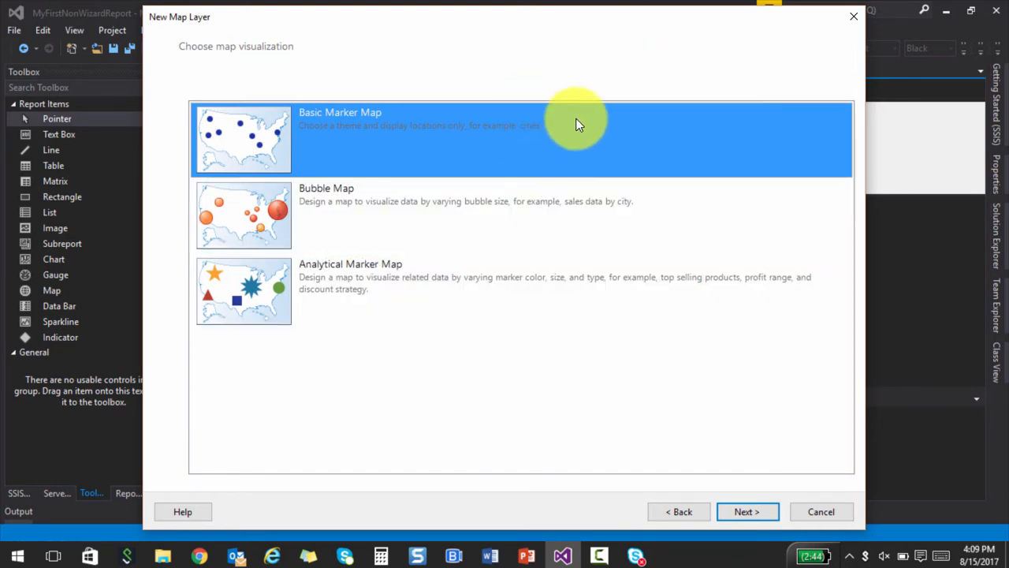
- Try rectangle and push-pin marker shapes before settling on circle markers
left_click(747, 511)
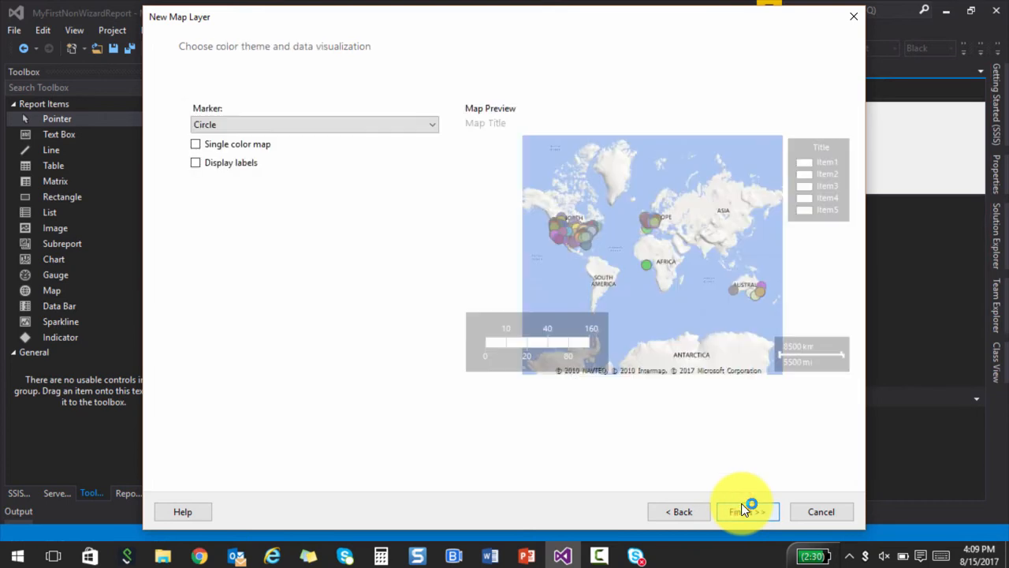
mouse_move(534, 187)
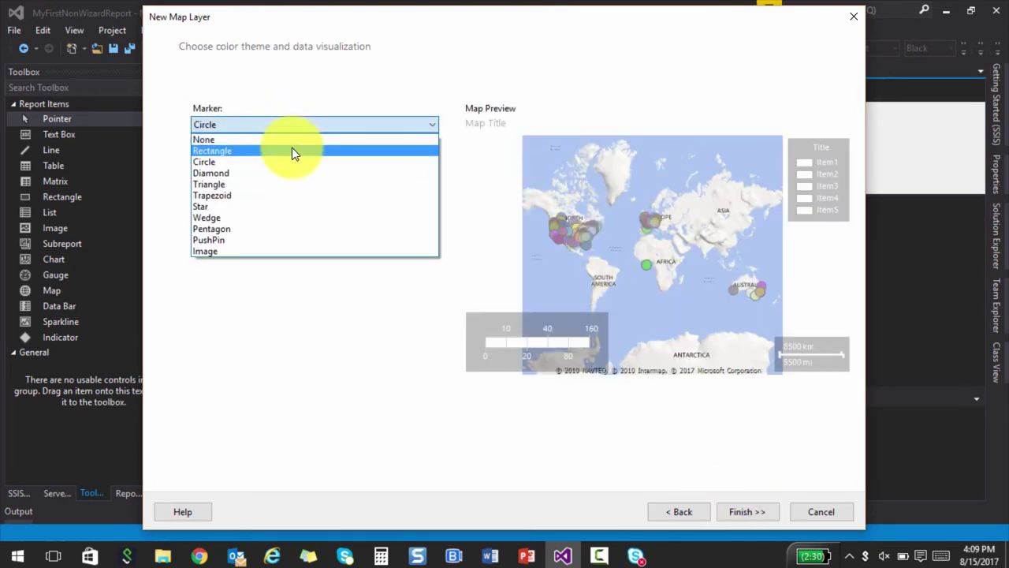
left_click(212, 150)
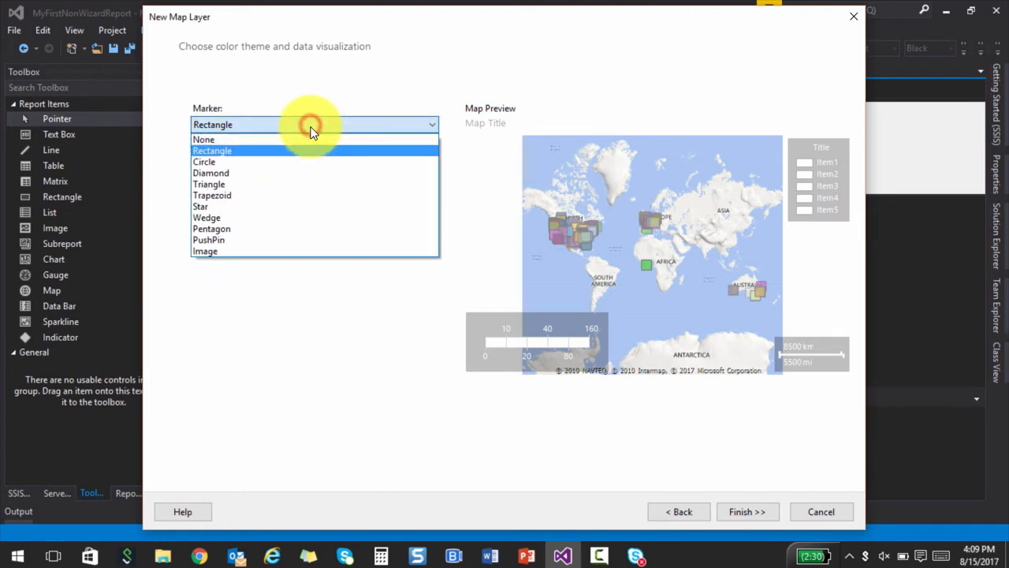
left_click(208, 240)
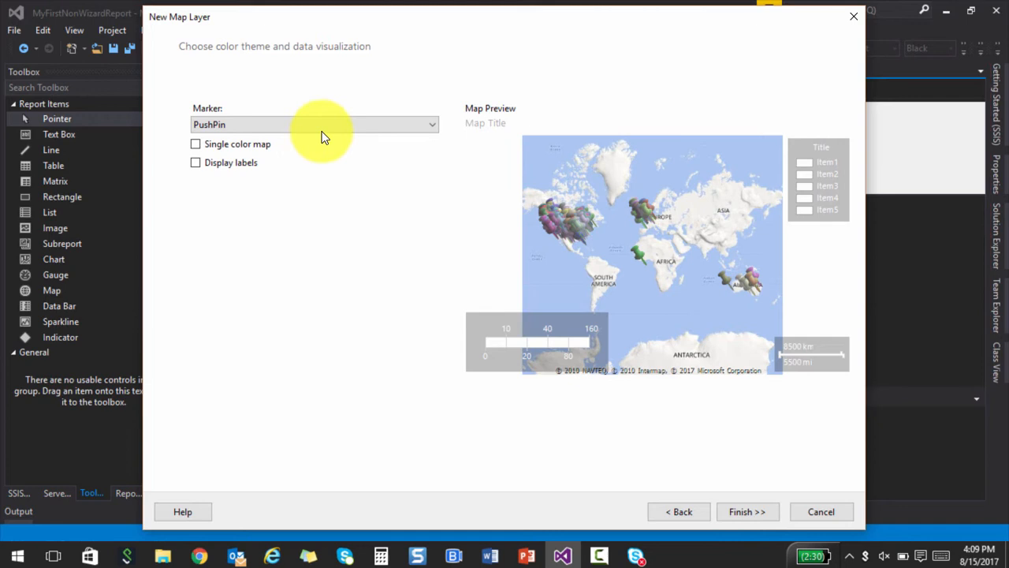
left_click(306, 131)
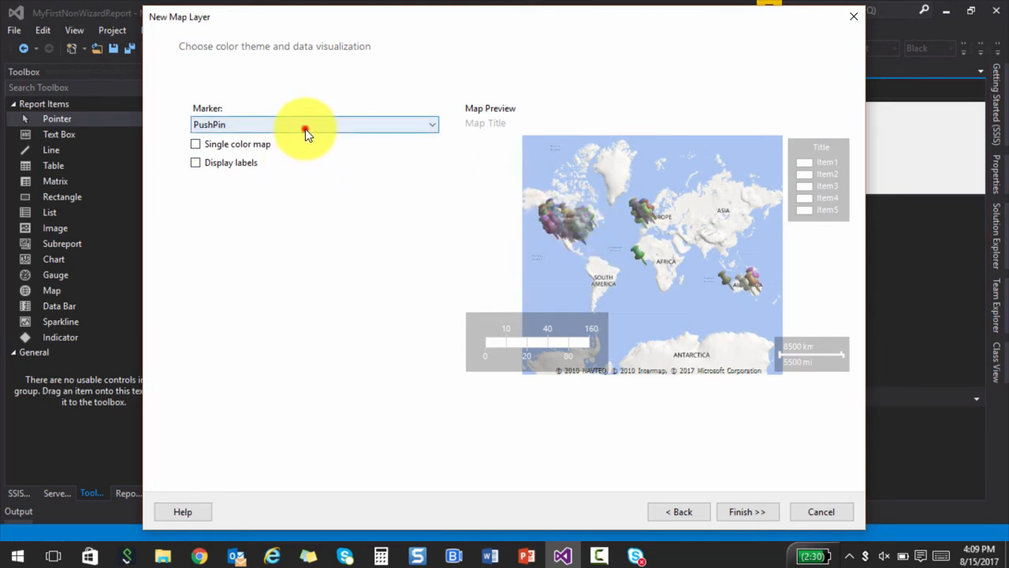
left_click(307, 124)
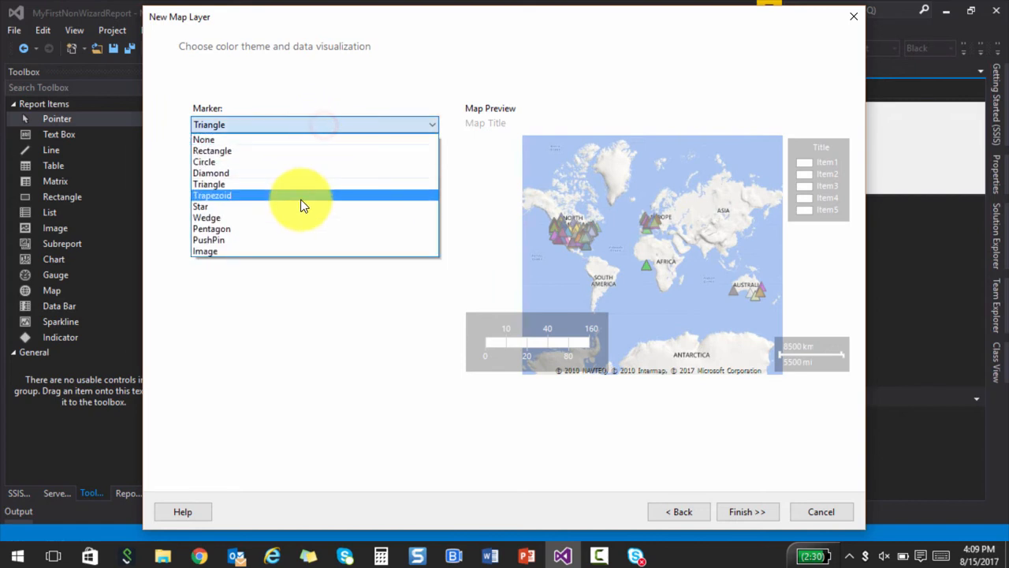
mouse_move(304, 213)
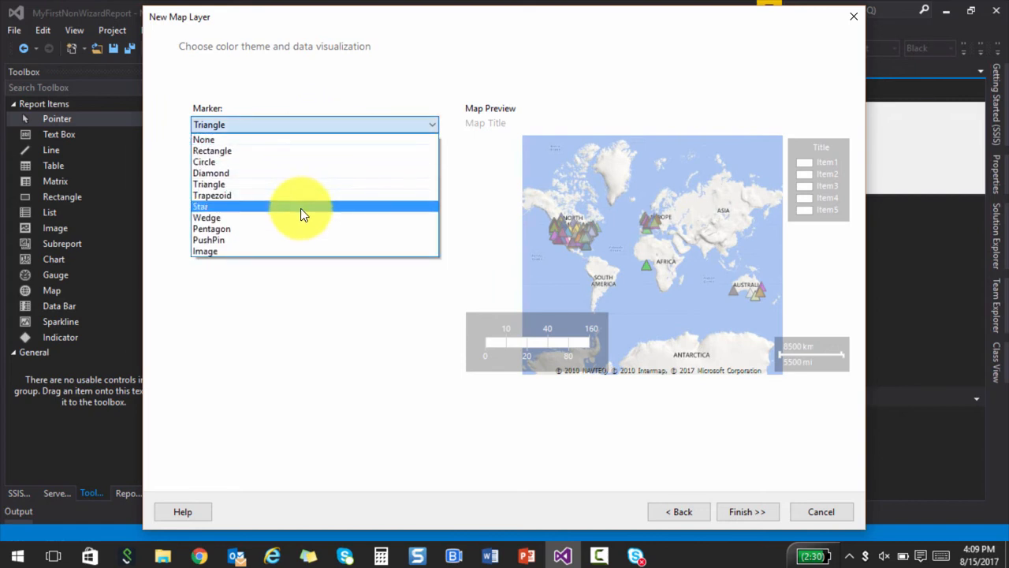
left_click(213, 206)
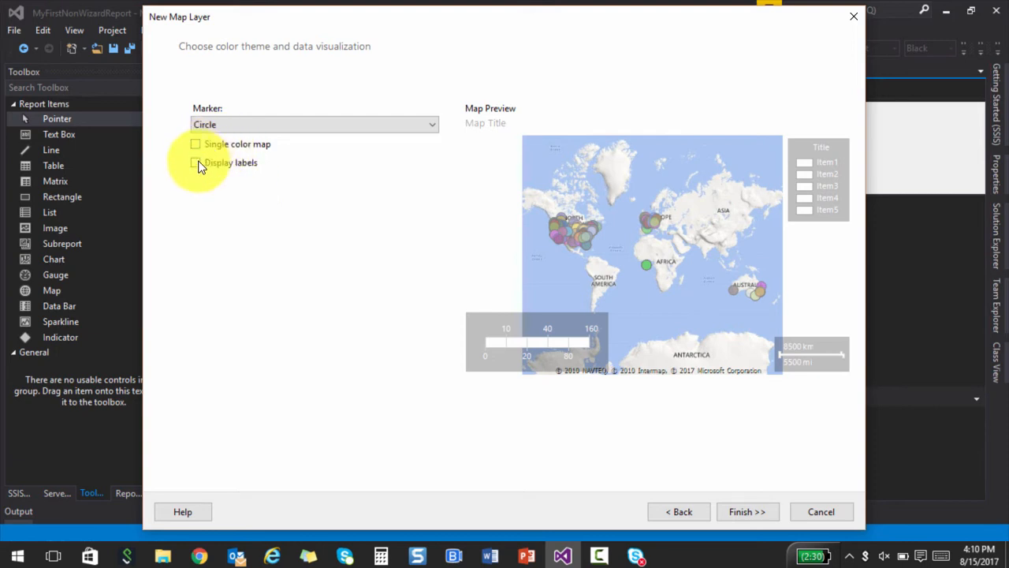
- Turn data labels on and back off so points stay unlabelled, and continue
left_click(195, 162)
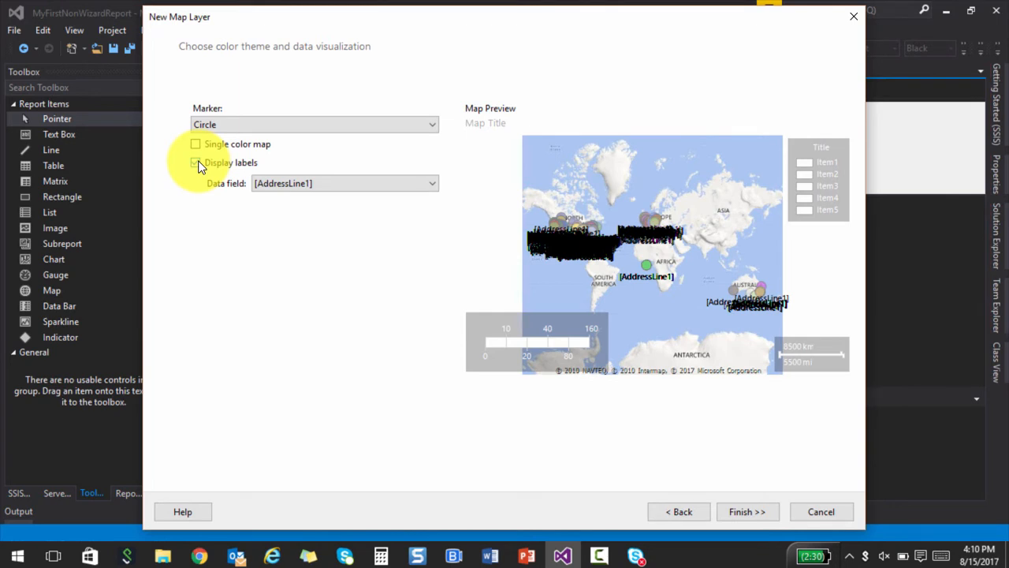
left_click(196, 162)
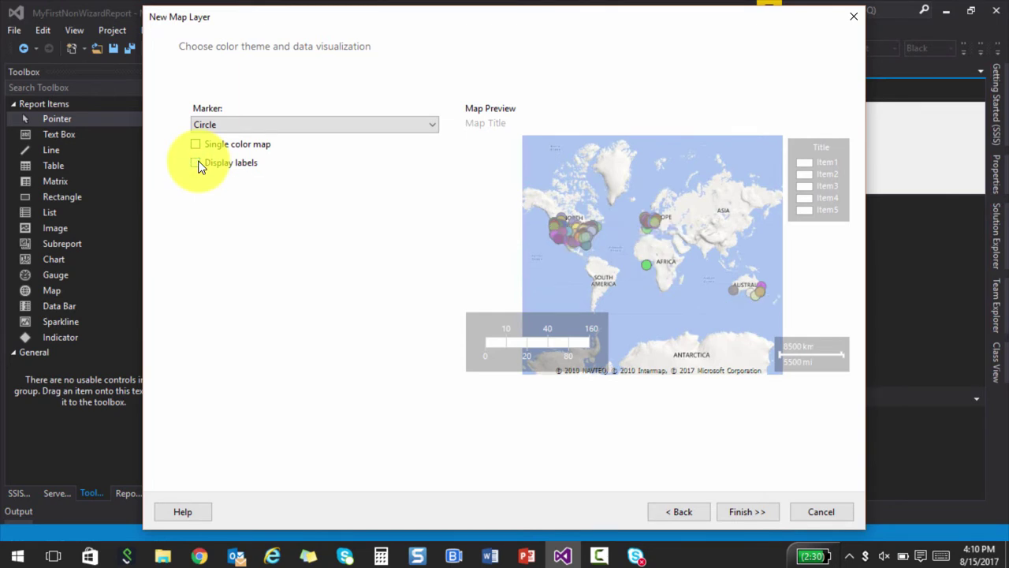
left_click(196, 144)
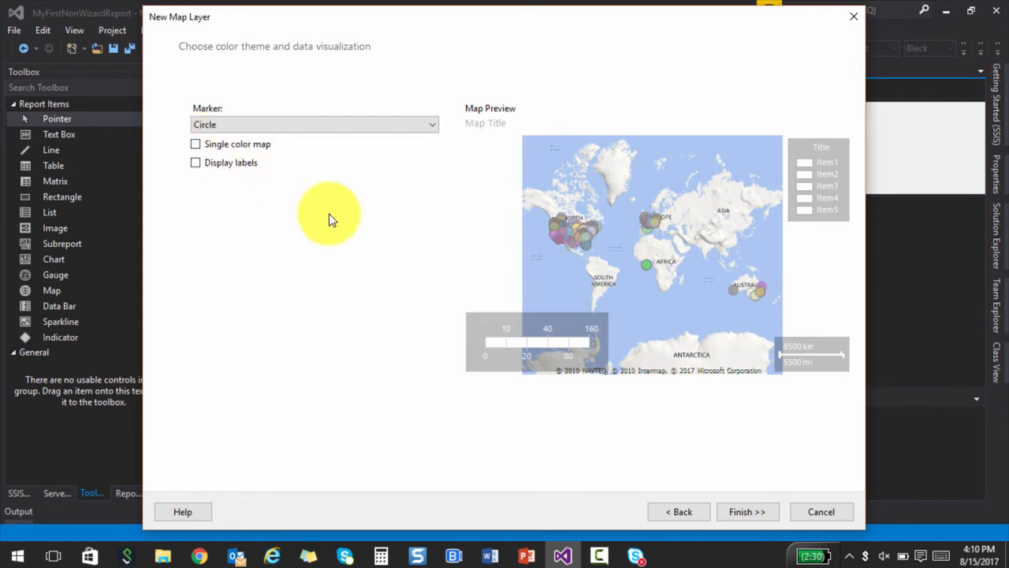
left_click(748, 511)
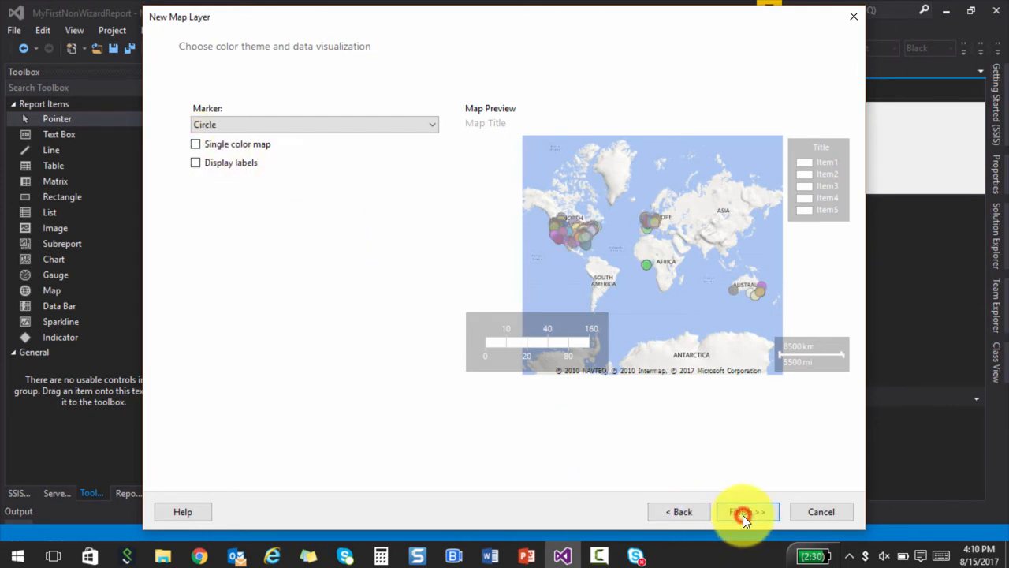
- Place the world map of address points on Map.rdl and preview the report
left_click(745, 511)
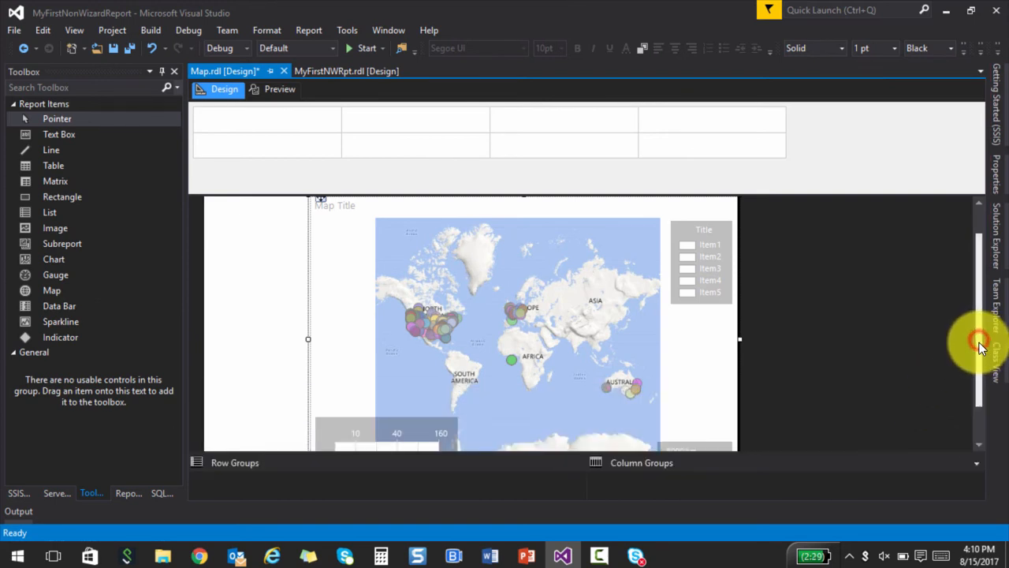
scroll("down", 3)
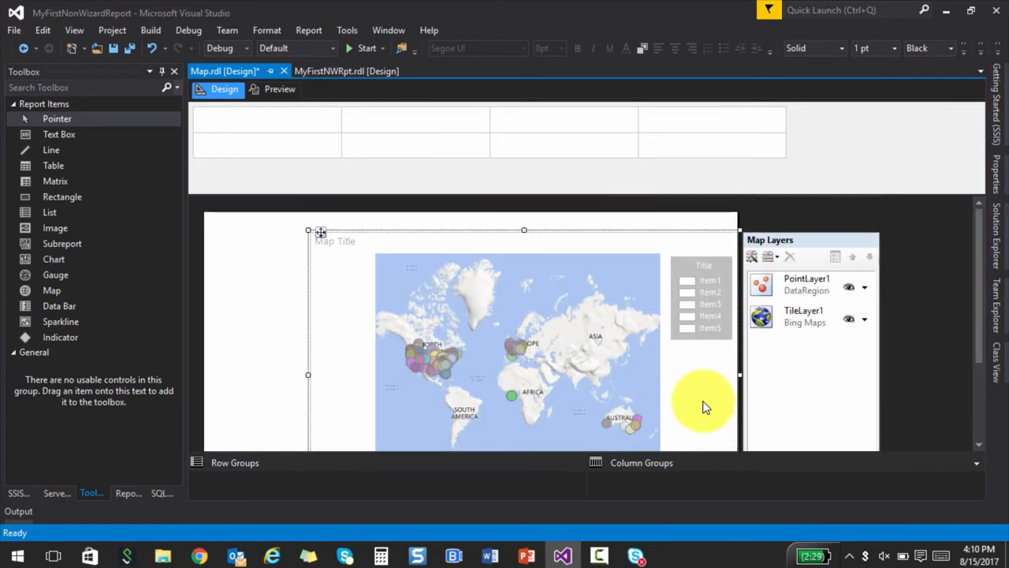
left_click(272, 89)
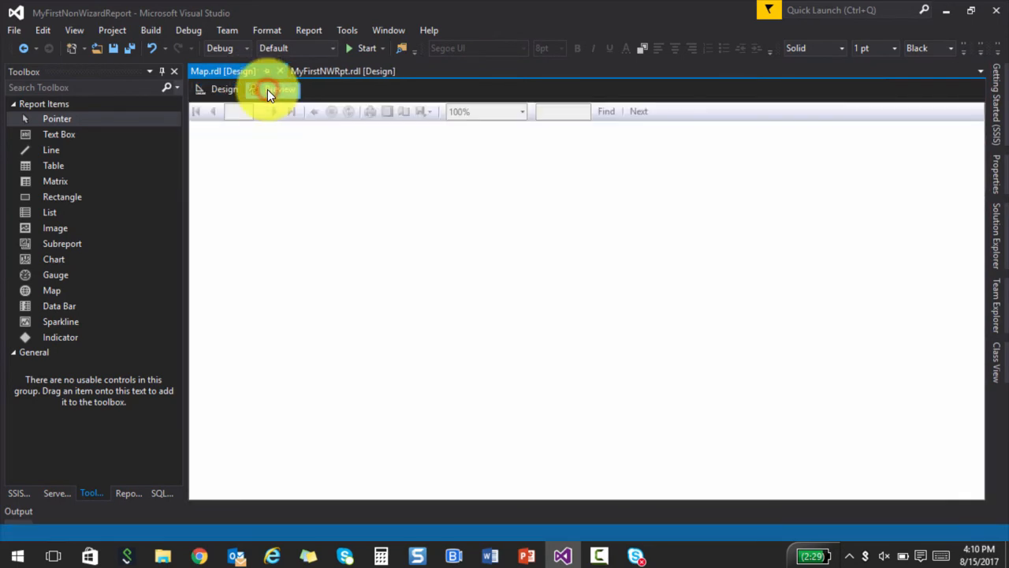
- Preview the Map report, showing the world map titled 'Address locations'
left_click(270, 89)
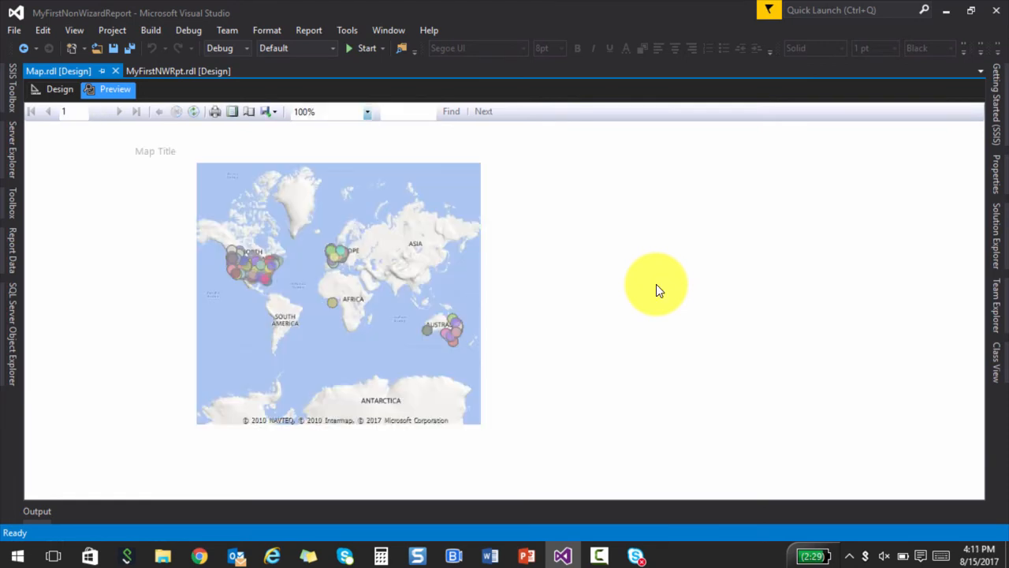
mouse_move(280, 116)
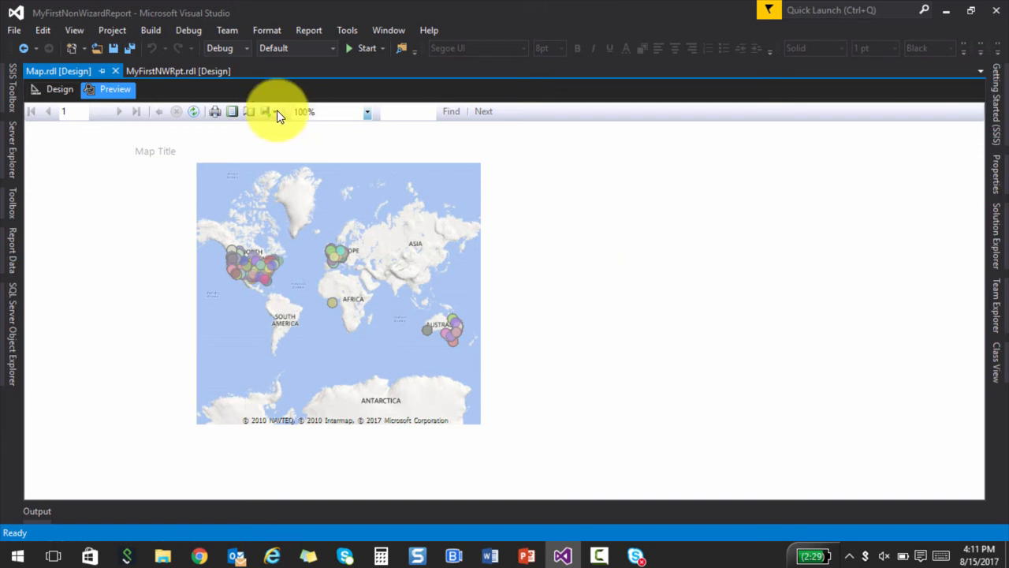
left_click(52, 89)
type("Address locations")
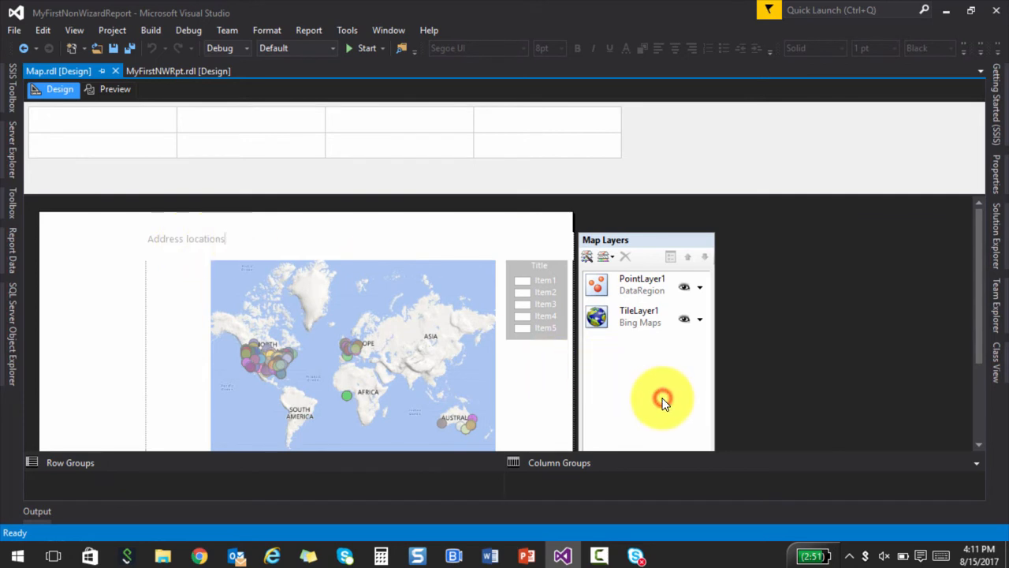
mouse_move(655, 321)
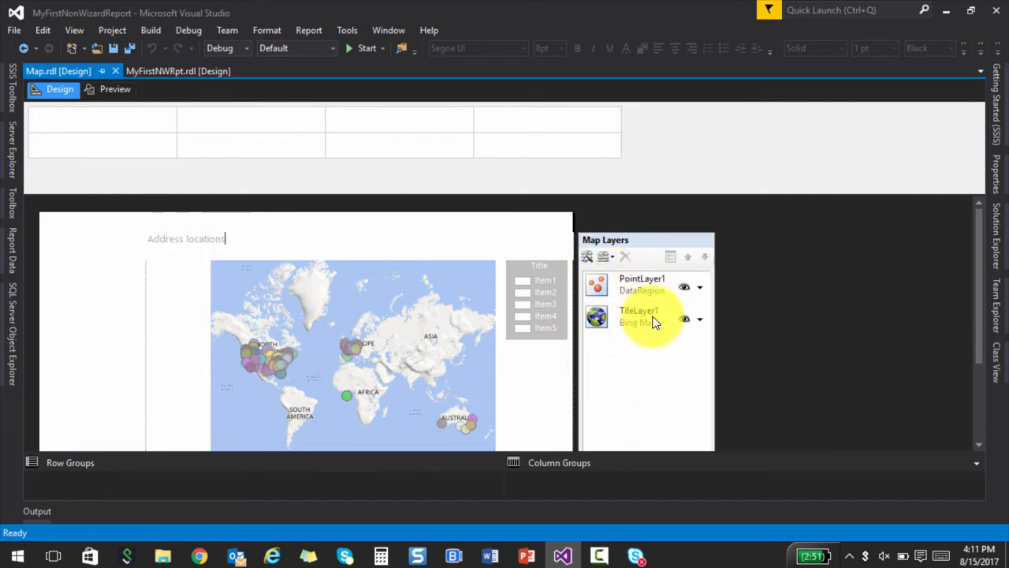
mouse_move(554, 329)
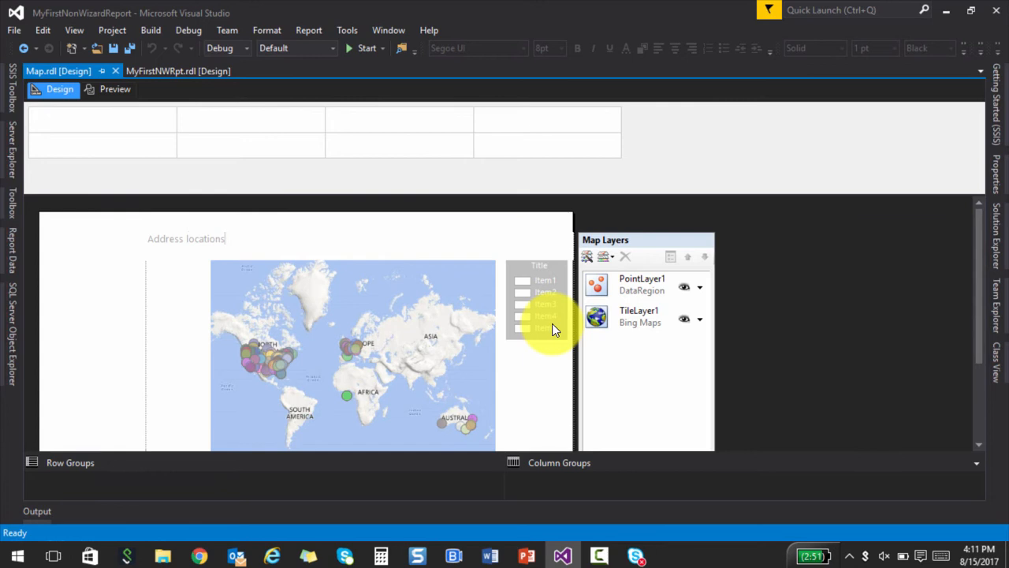
mouse_move(590, 292)
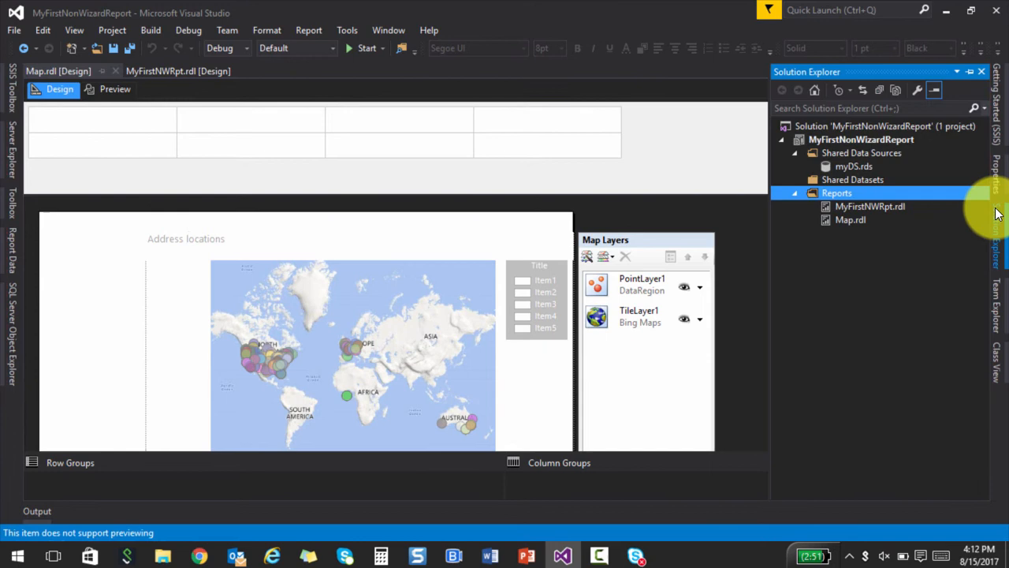
right_click(860, 139)
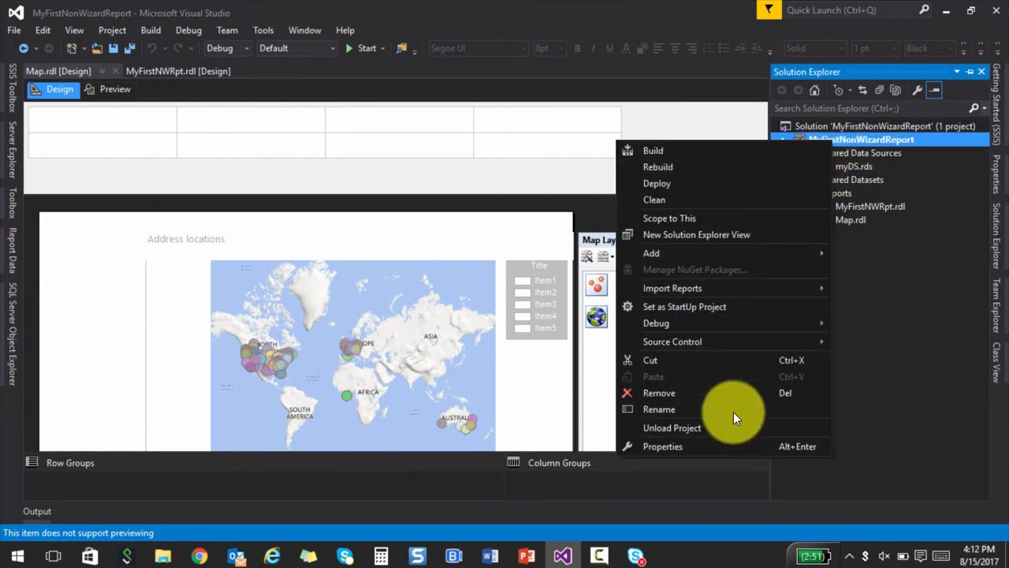
left_click(662, 446)
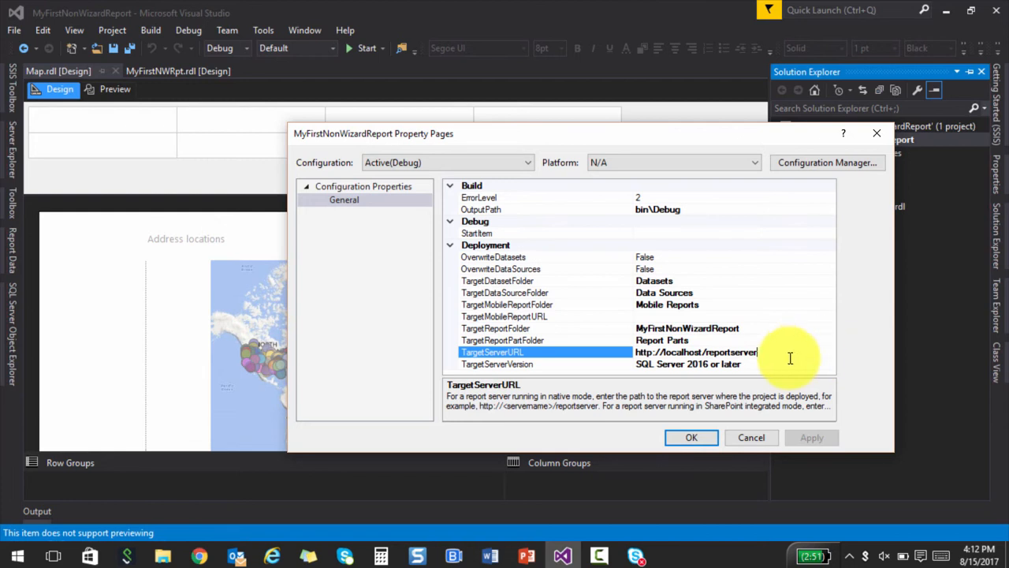
mouse_move(774, 354)
type("_sql2016")
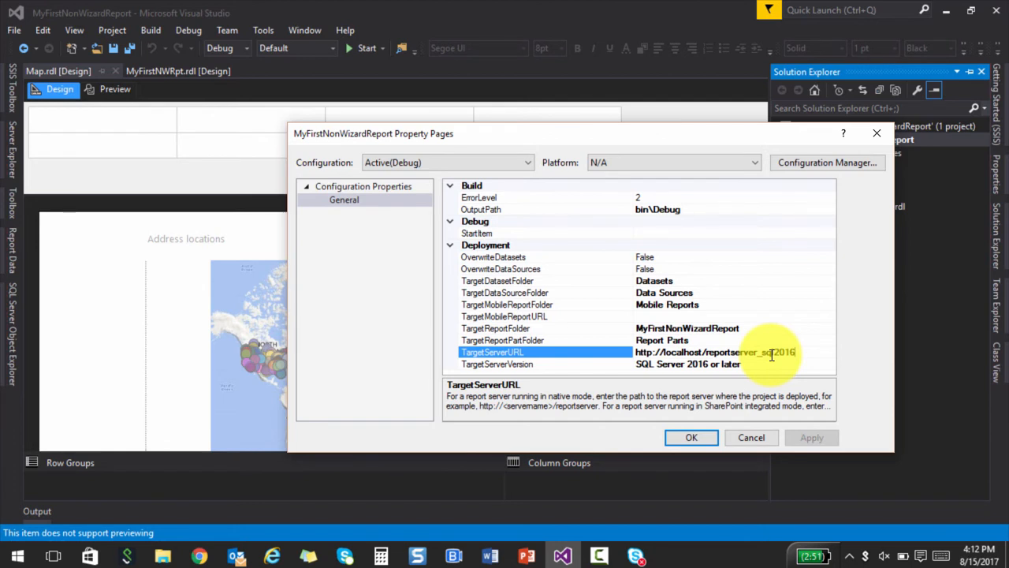
mouse_move(766, 327)
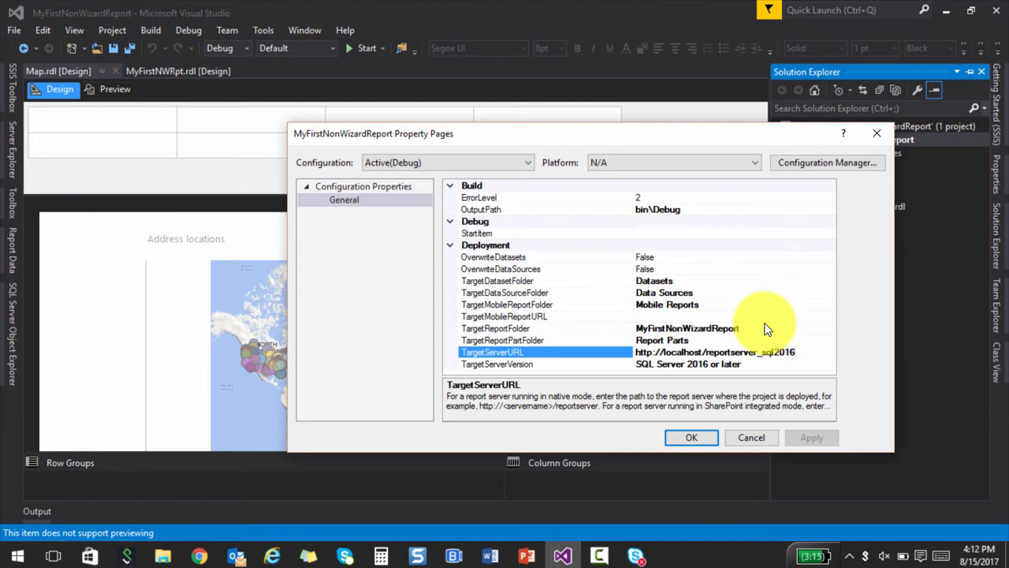
left_click(797, 352)
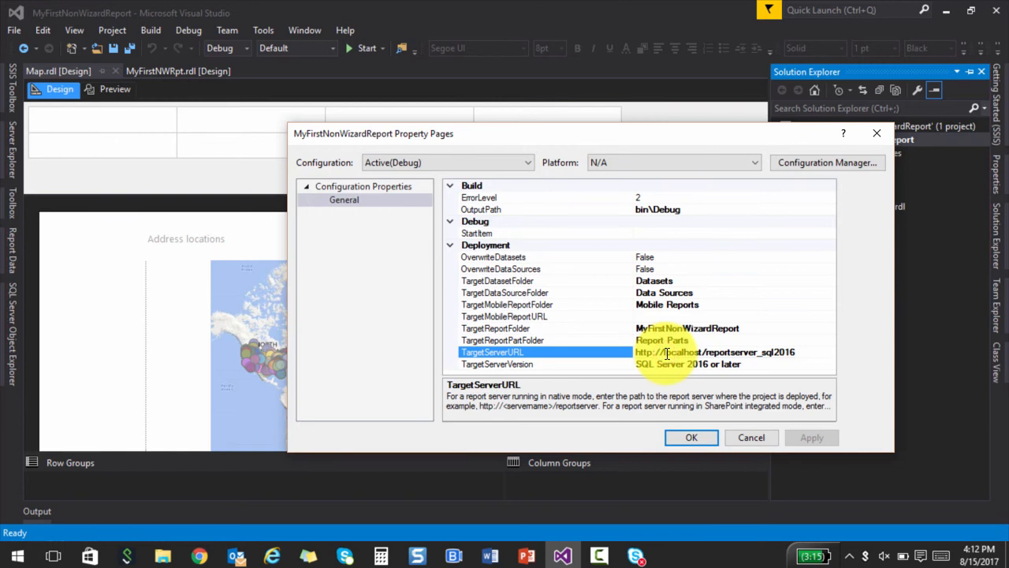
double_click(680, 352)
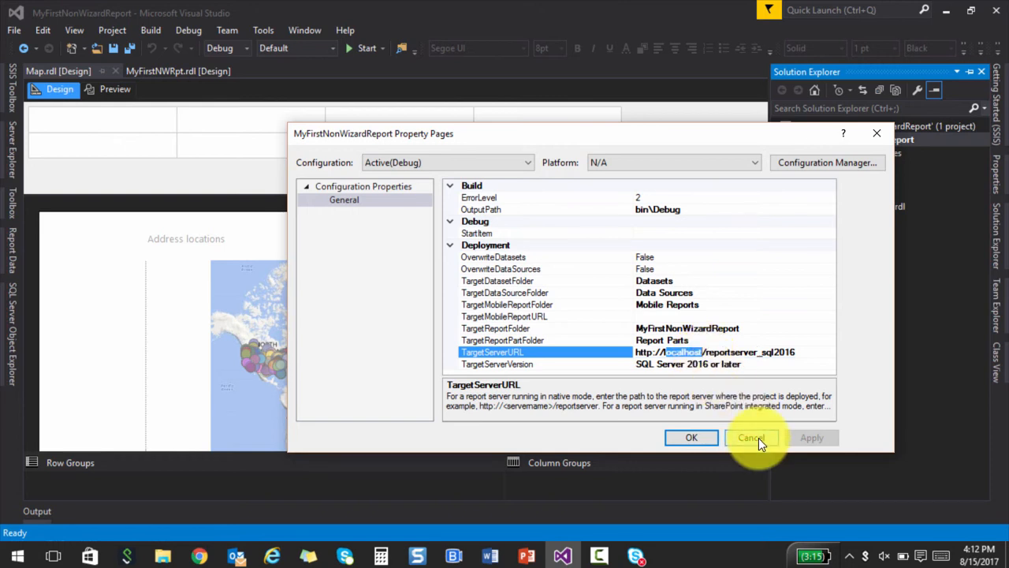
left_click(751, 437)
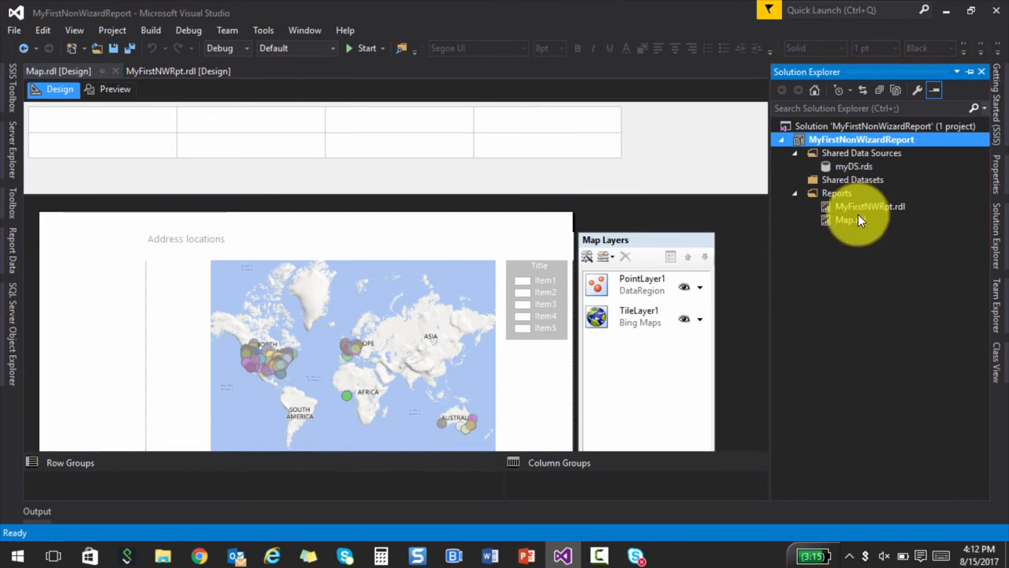
- Deploy Map.rdl, which fails with a server configuration error
right_click(848, 219)
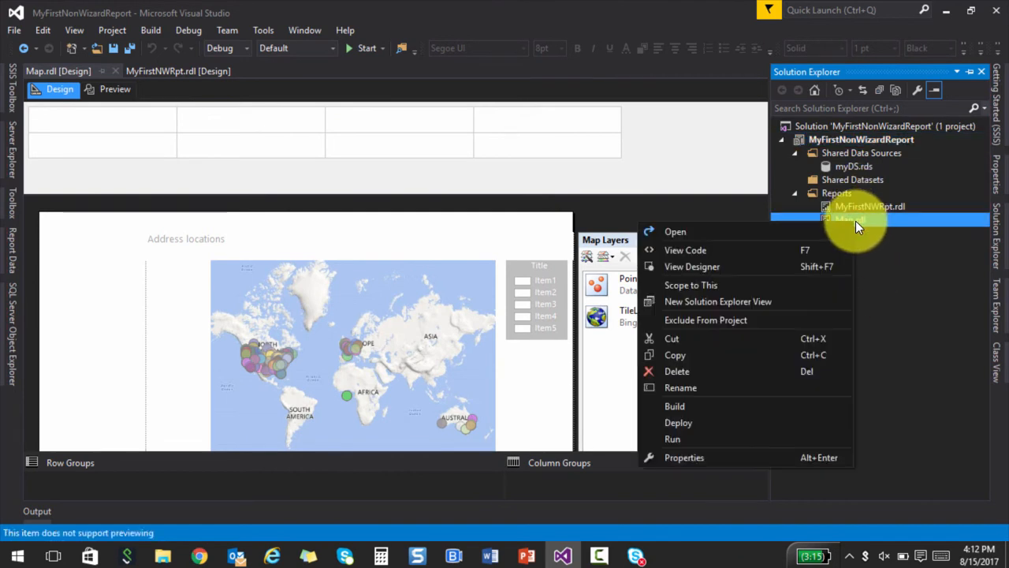
left_click(675, 423)
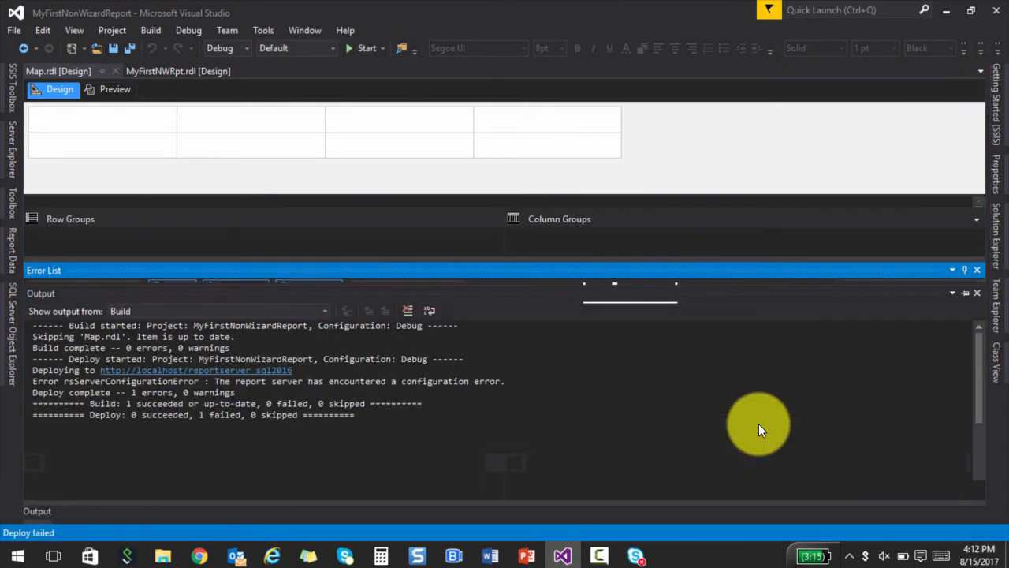
mouse_move(163, 414)
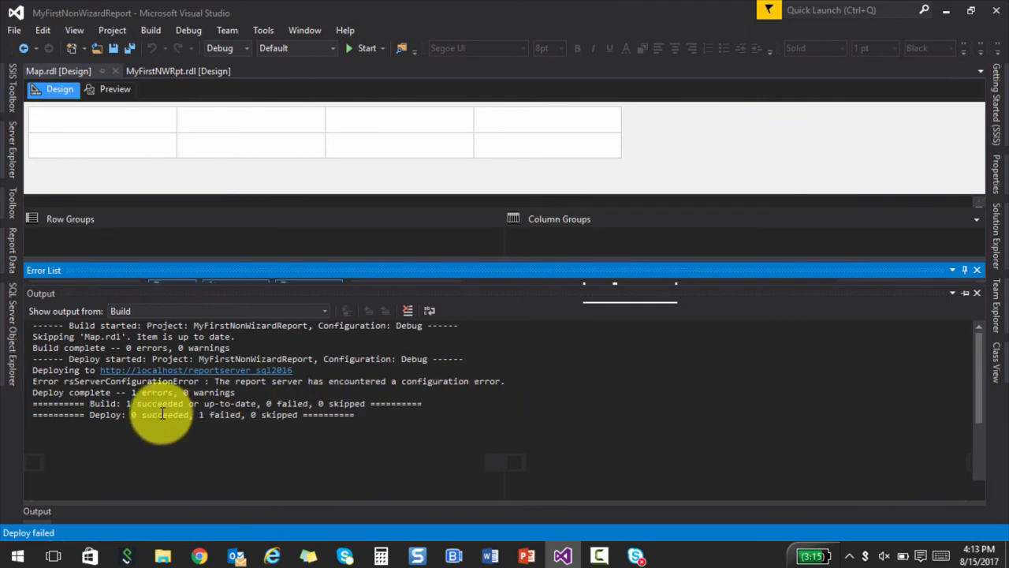
mouse_move(326, 433)
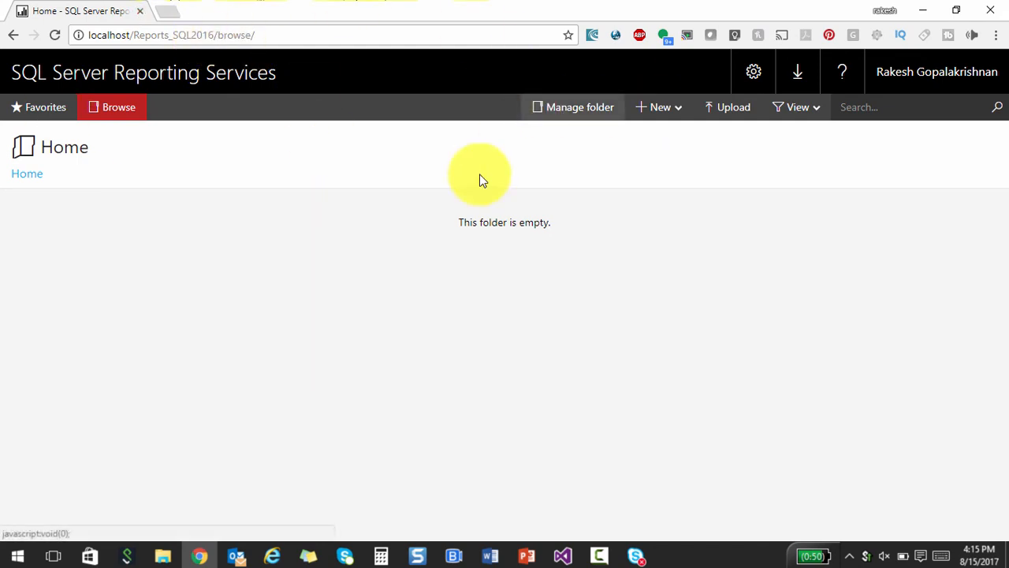
mouse_move(352, 338)
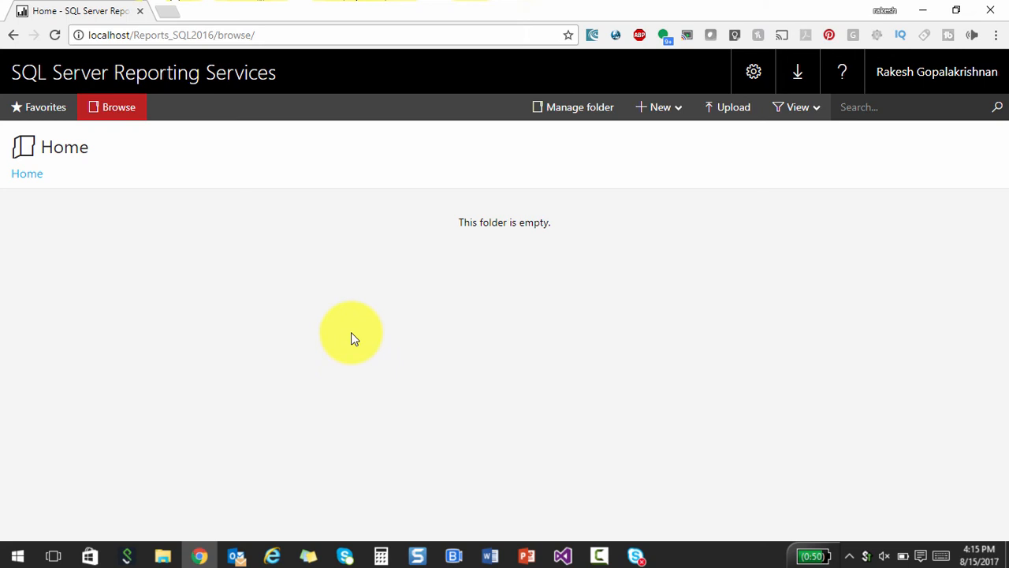
mouse_move(317, 282)
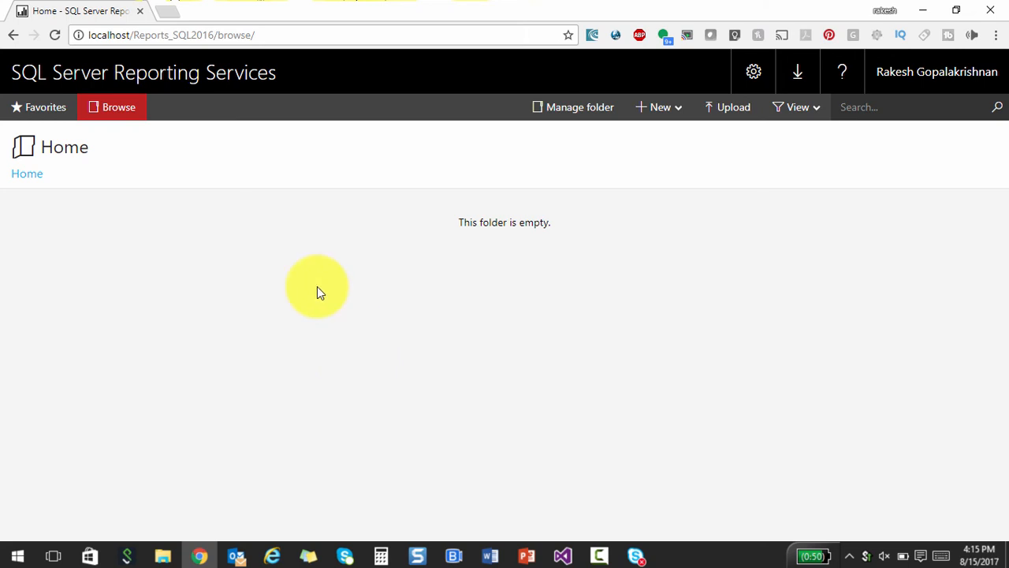
mouse_move(270, 189)
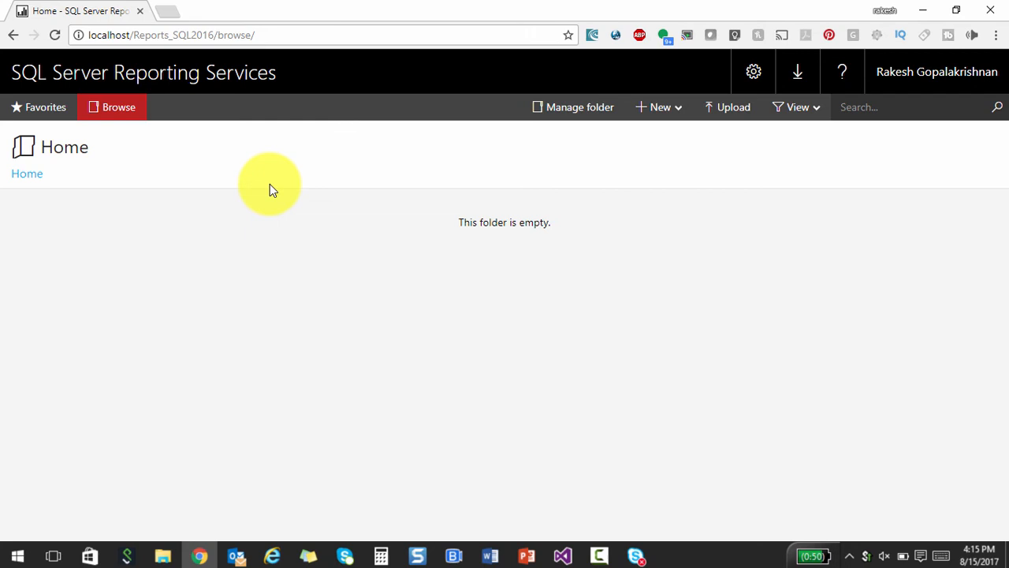
- Confirm the portal's Home folder is empty and switch back to Visual Studio
left_click(562, 556)
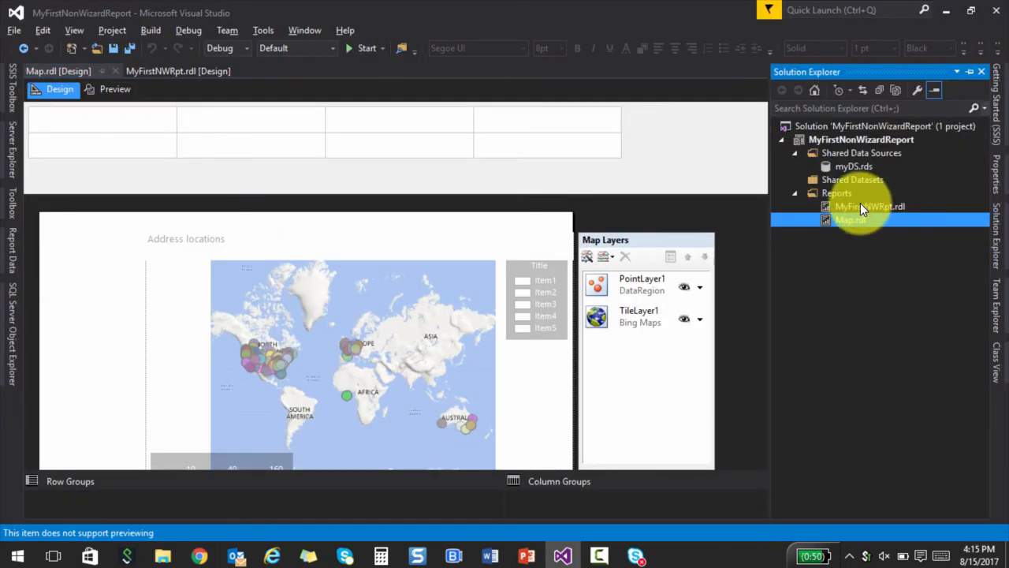
- Redeploy Map.rdl from Solution Explorer to the local report server
right_click(851, 219)
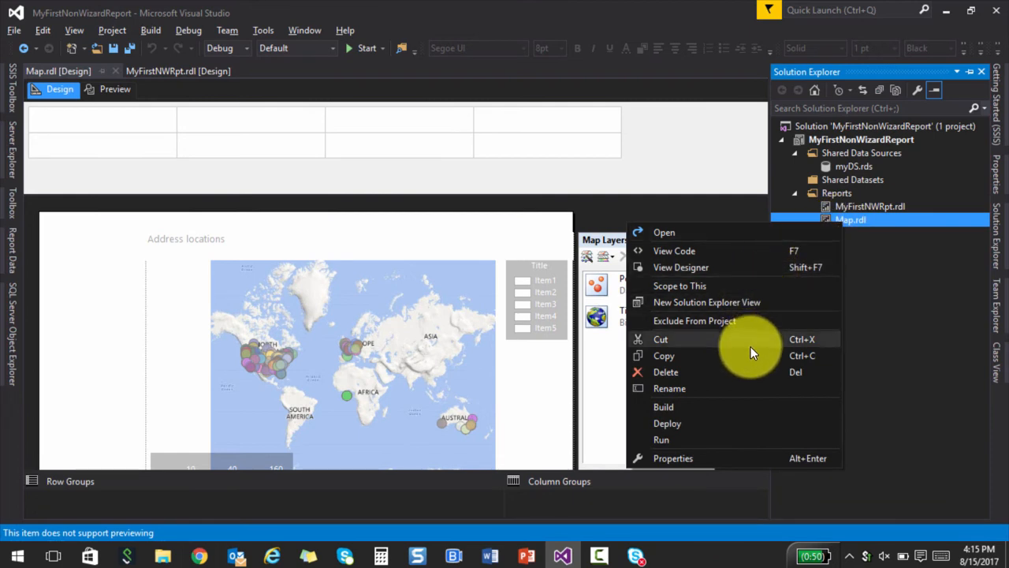
left_click(667, 423)
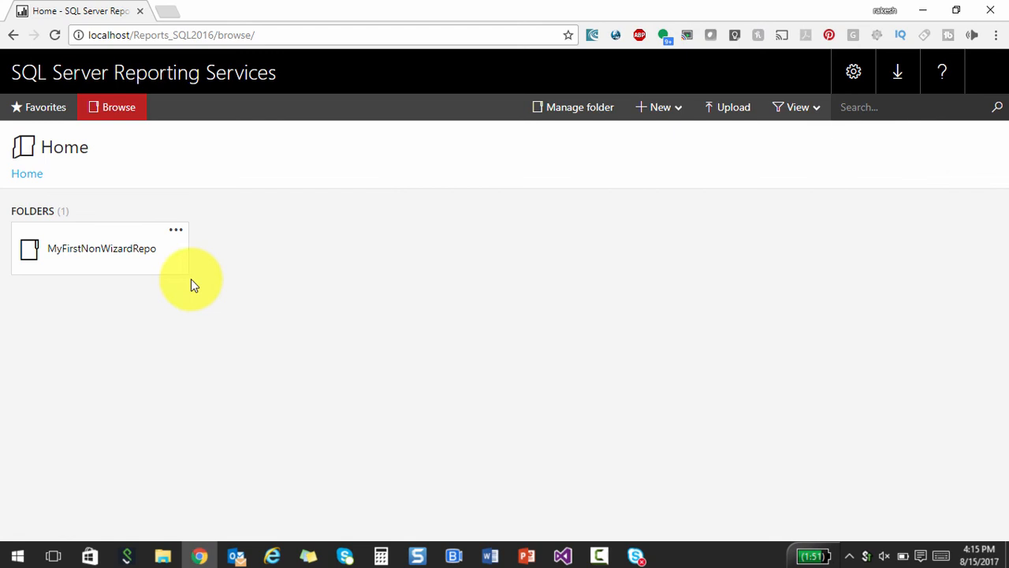
- Open the MyFirstNonWizardReport folder and view the rendered Map report
left_click(101, 249)
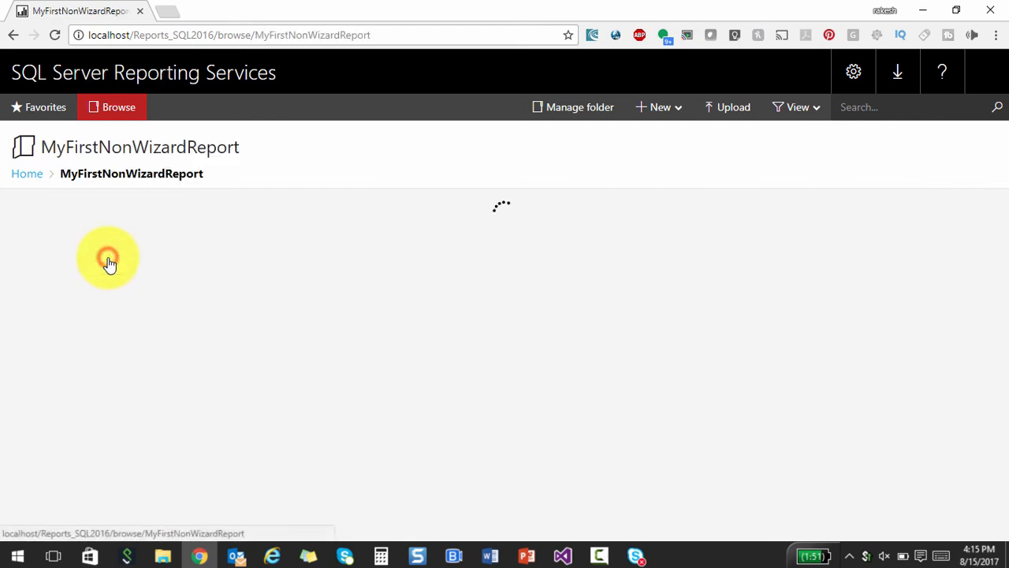
left_click(107, 260)
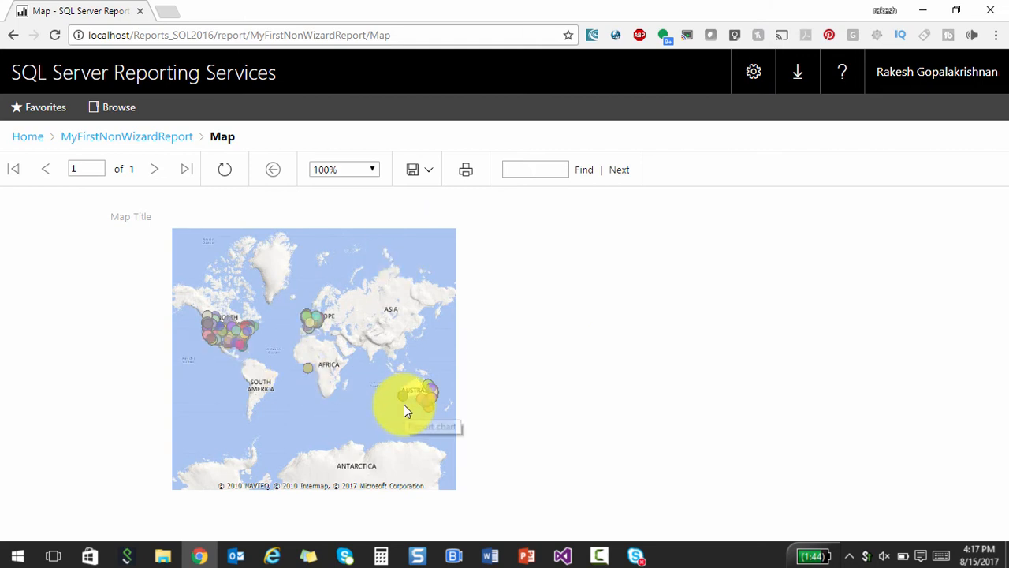
mouse_move(522, 458)
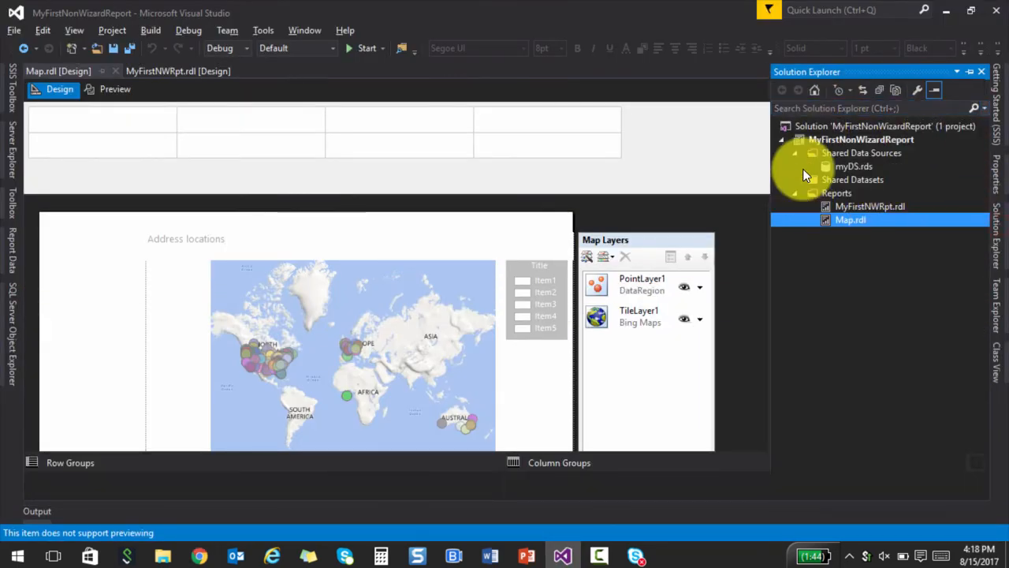
- Open MyFirstNWRpt.rdl and preview the territory report with data
left_click(858, 205)
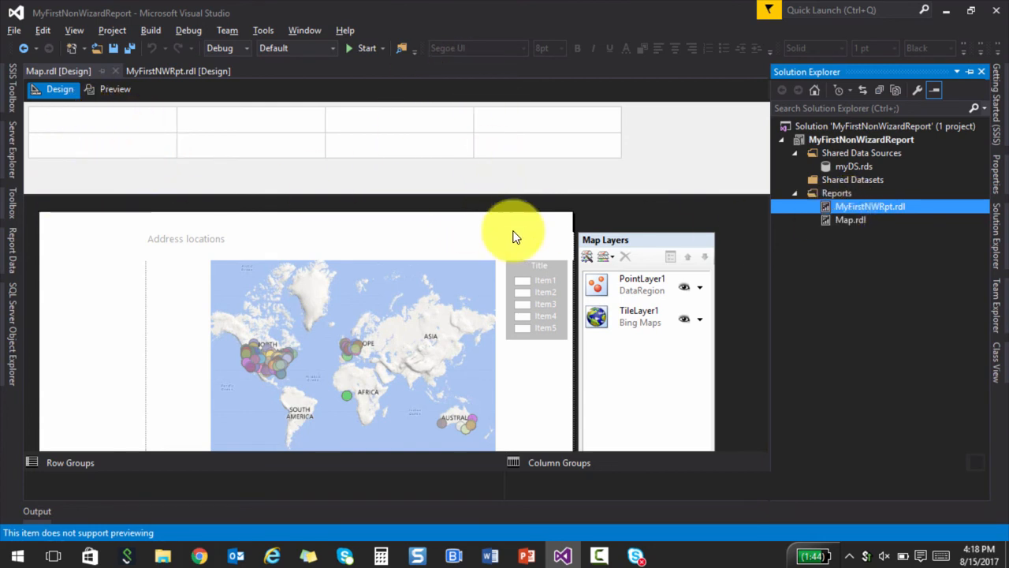
left_click(183, 70)
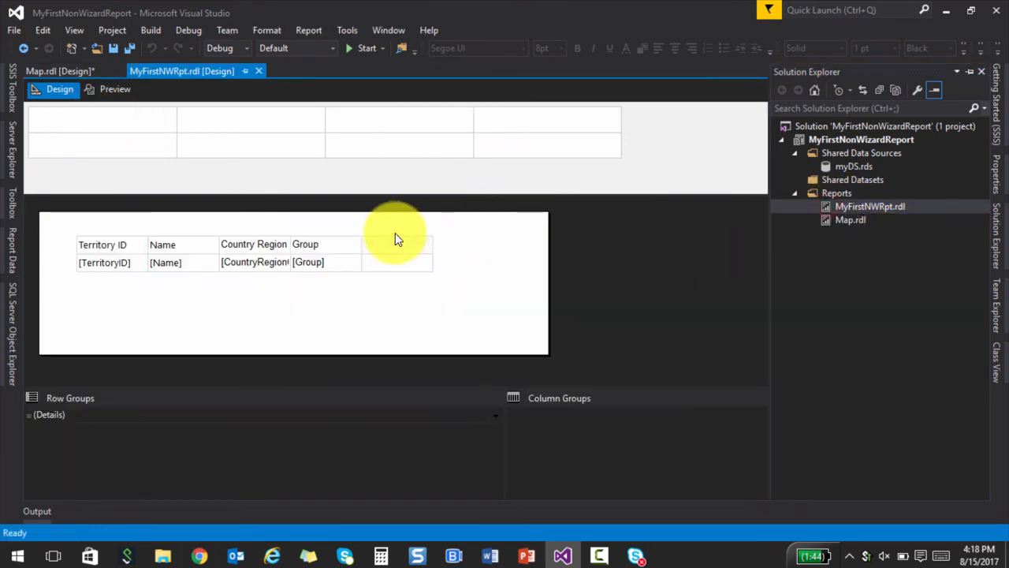
left_click(114, 89)
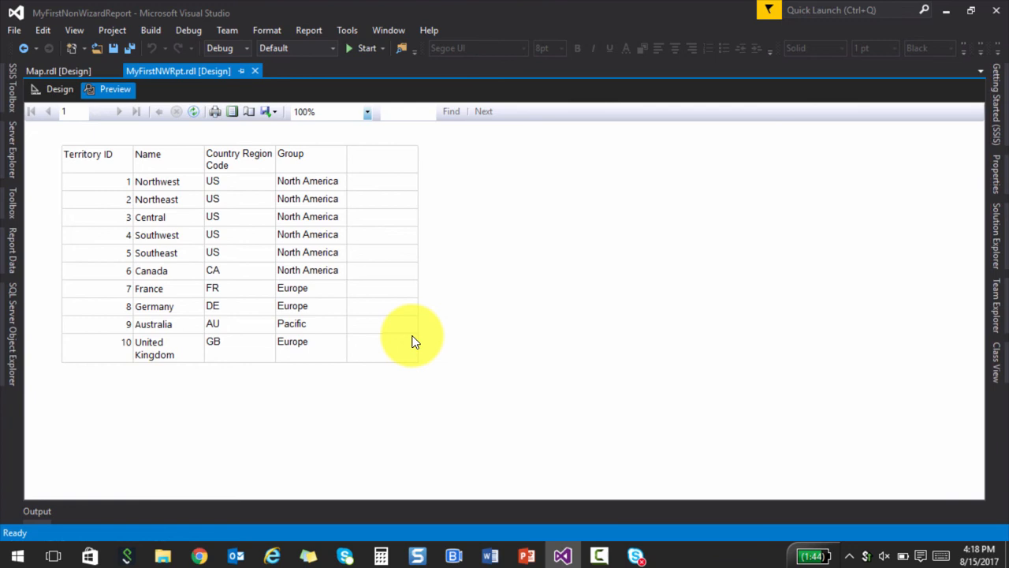
mouse_move(859, 243)
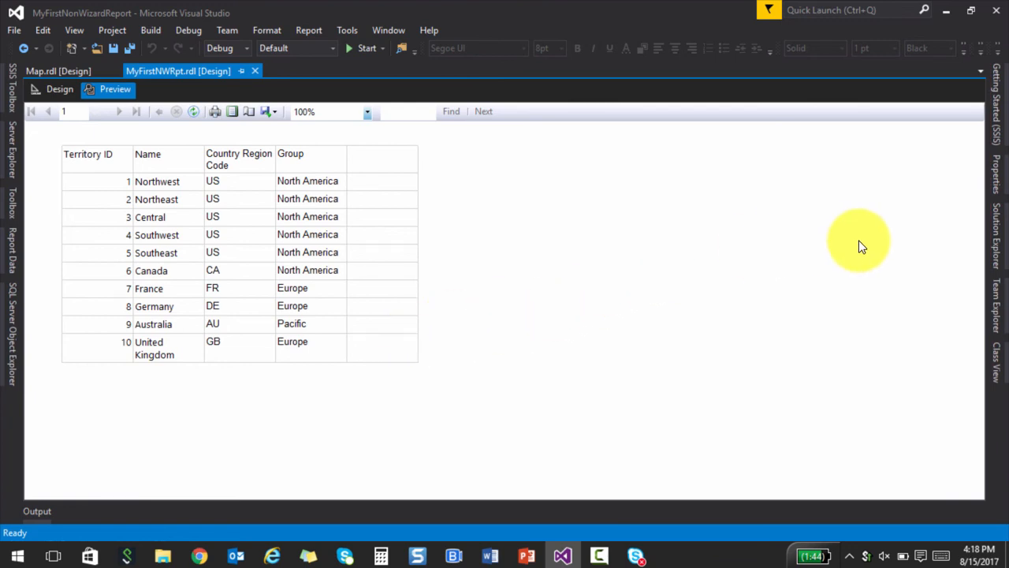
- Deploy MyFirstNWRpt.rdl, which fails because myDS is missing on the server
left_click(996, 233)
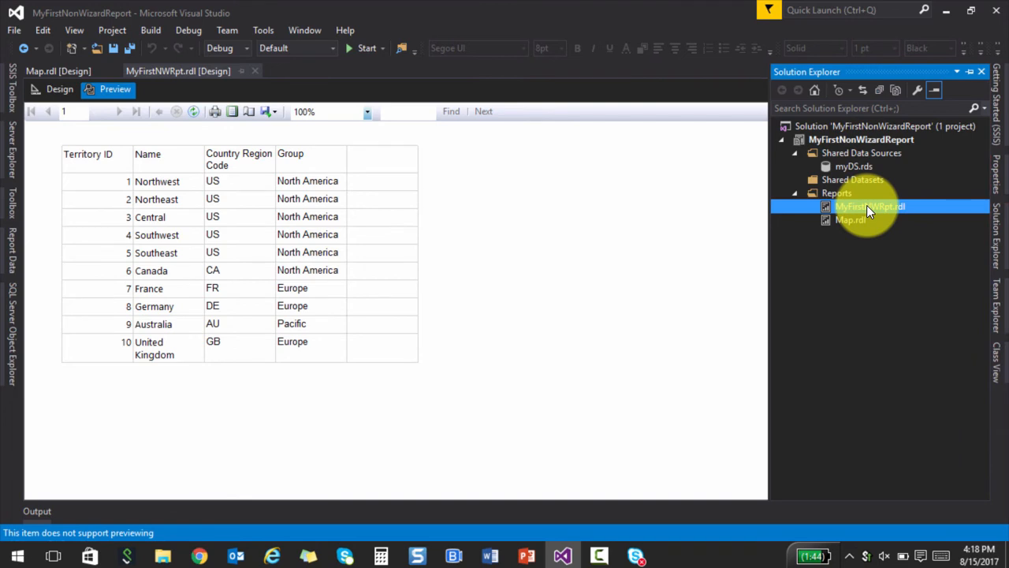
right_click(868, 206)
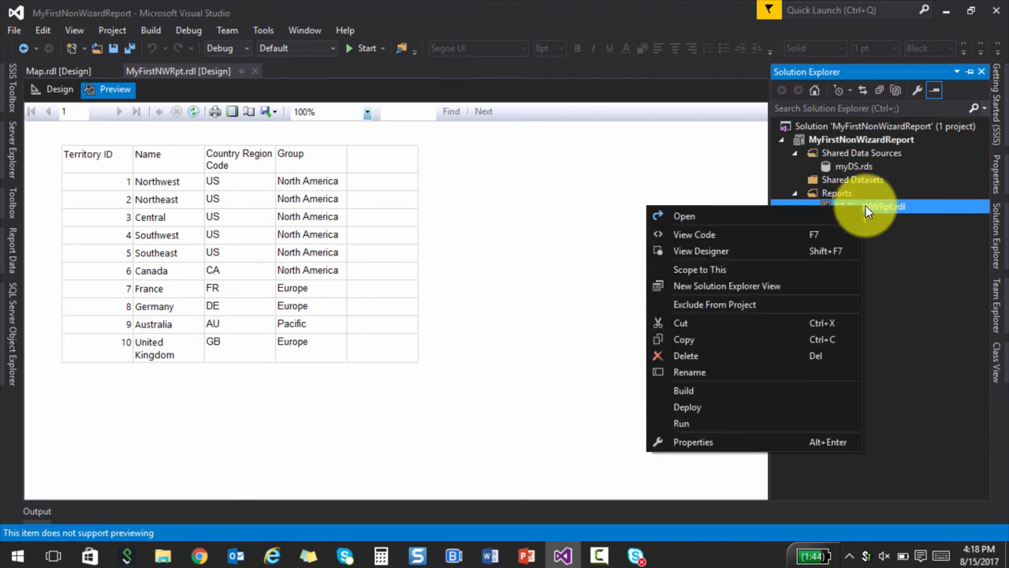
left_click(688, 406)
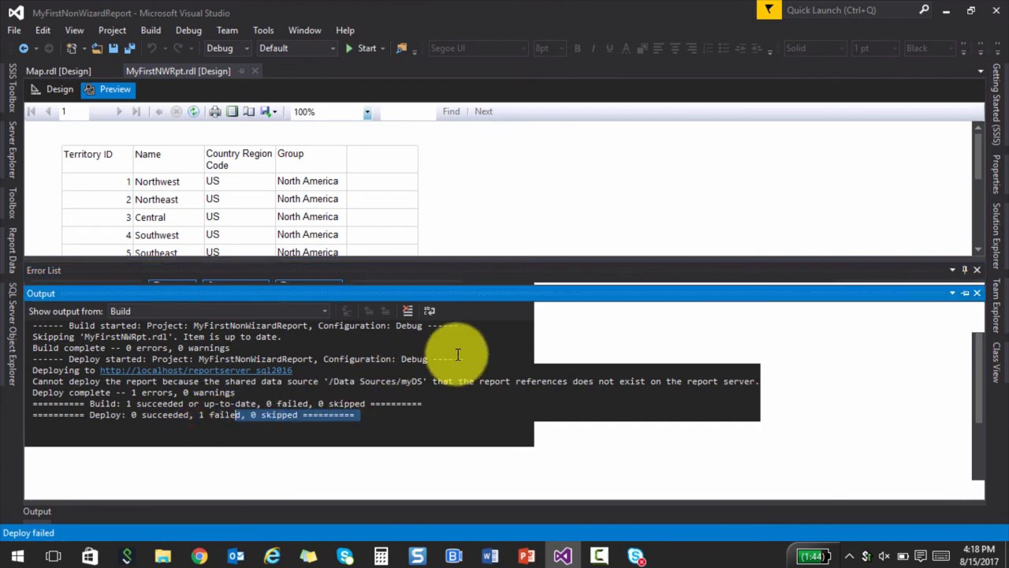
mouse_move(965, 271)
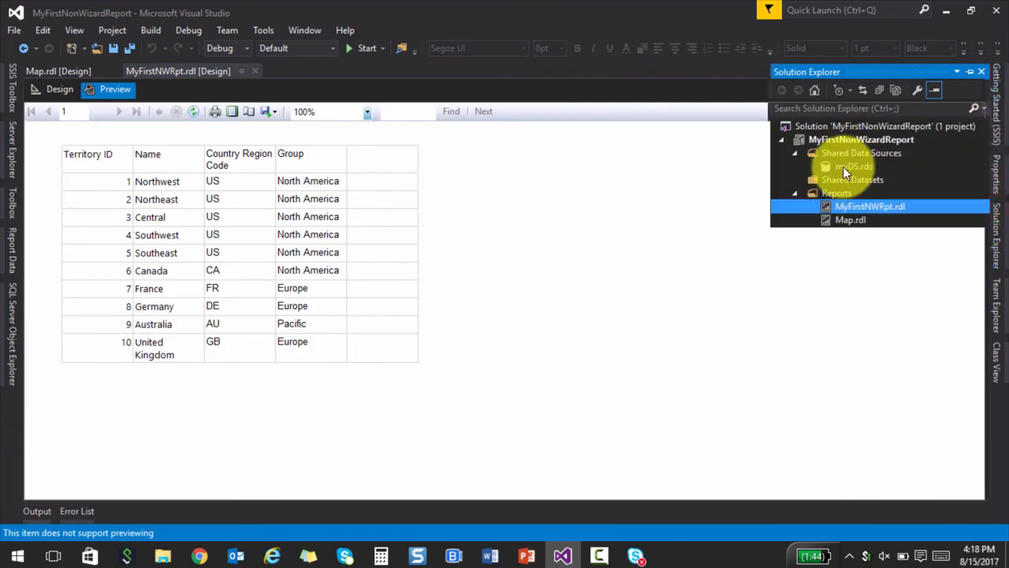
- Deploy myDS.rds to the report server, then redeploy MyFirstNWRpt.rdl
double_click(850, 166)
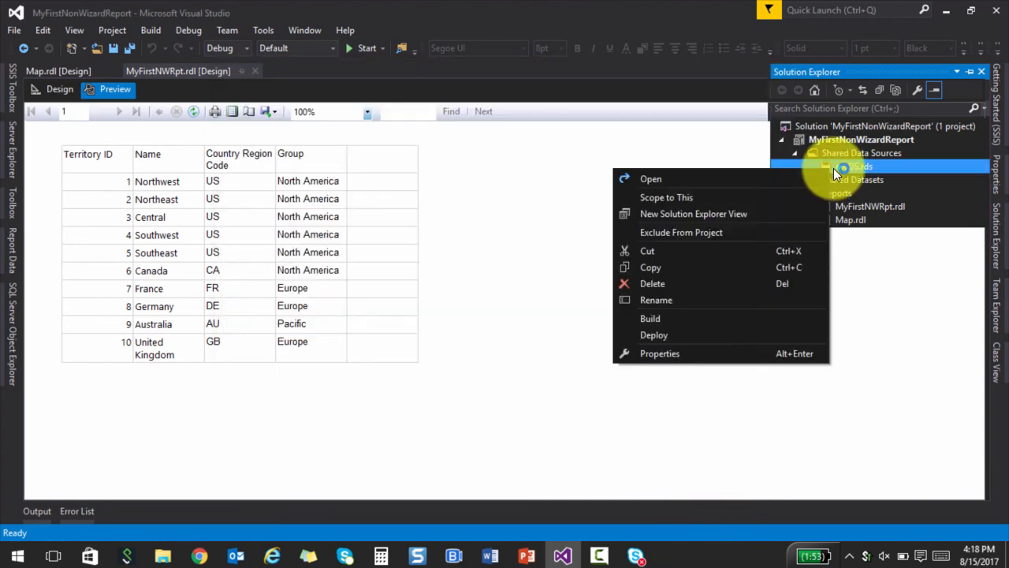
left_click(653, 335)
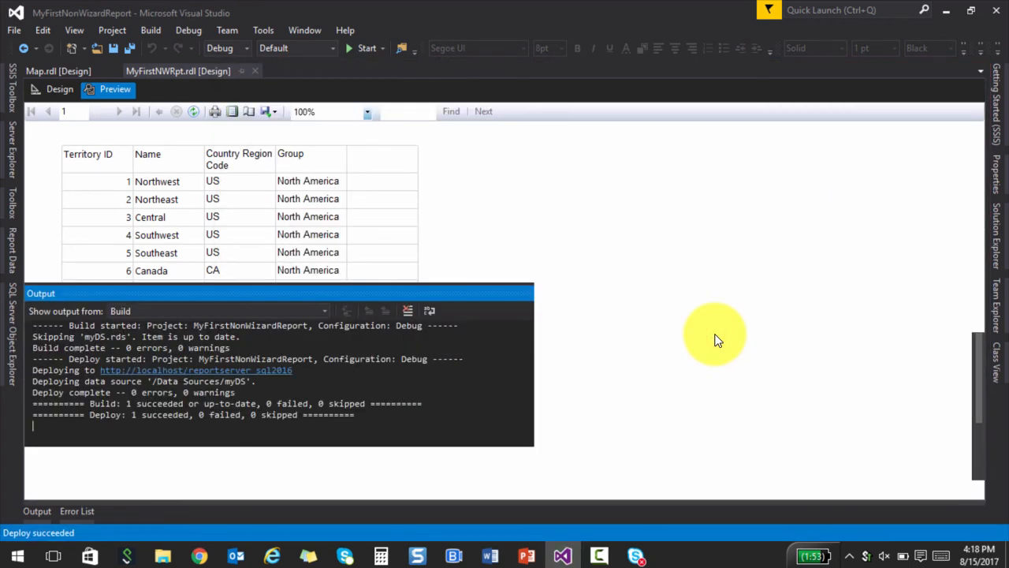
mouse_move(747, 404)
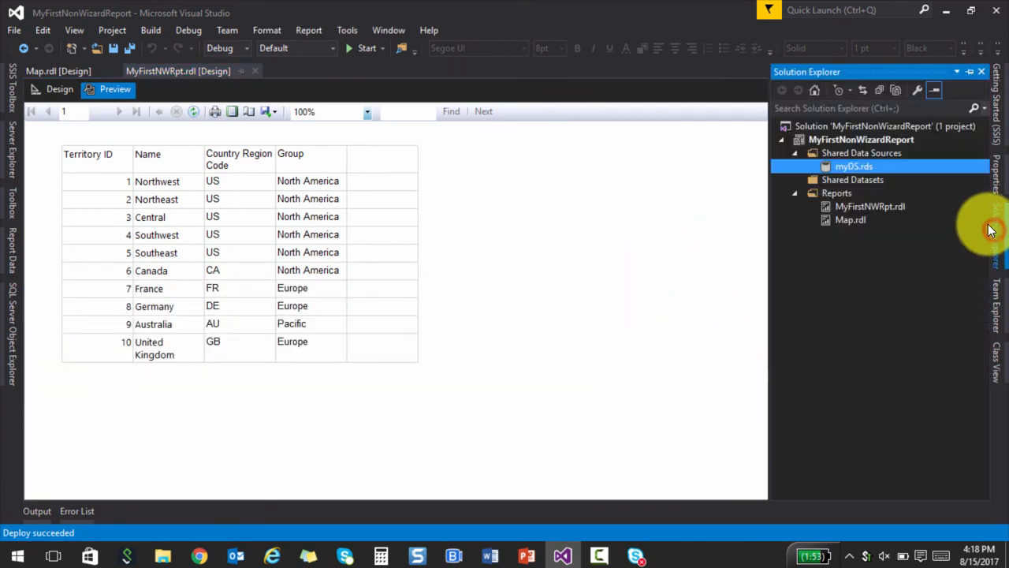
right_click(877, 206)
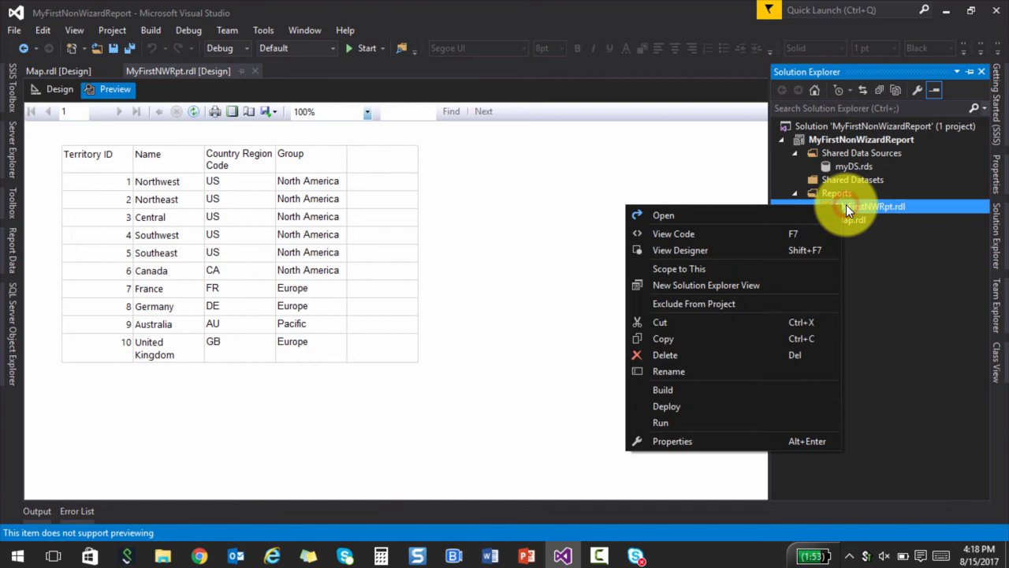
left_click(667, 406)
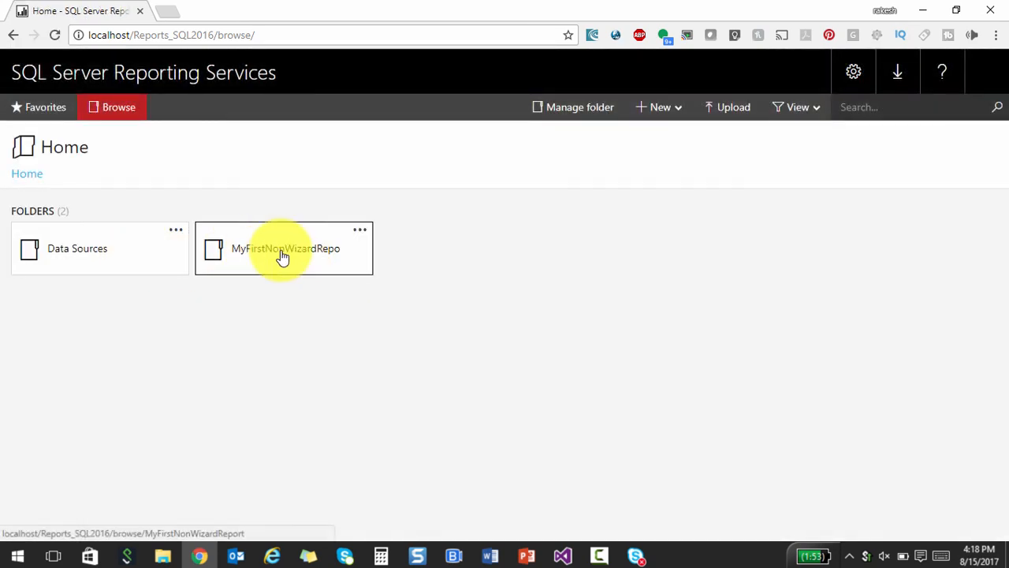
- Open myDS under Data Sources, review its settings, and return to Home
left_click(77, 249)
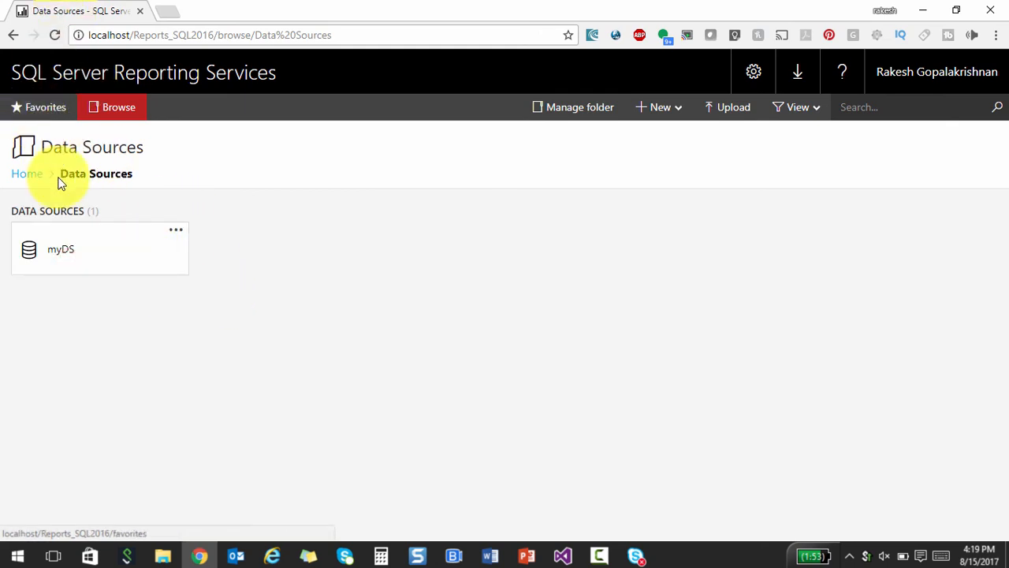
left_click(75, 248)
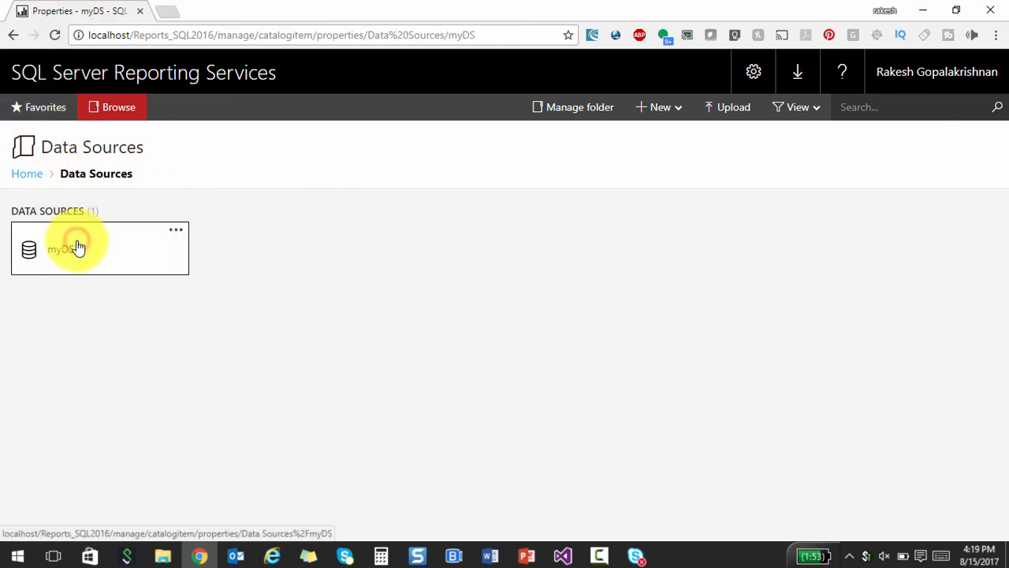
left_click(77, 247)
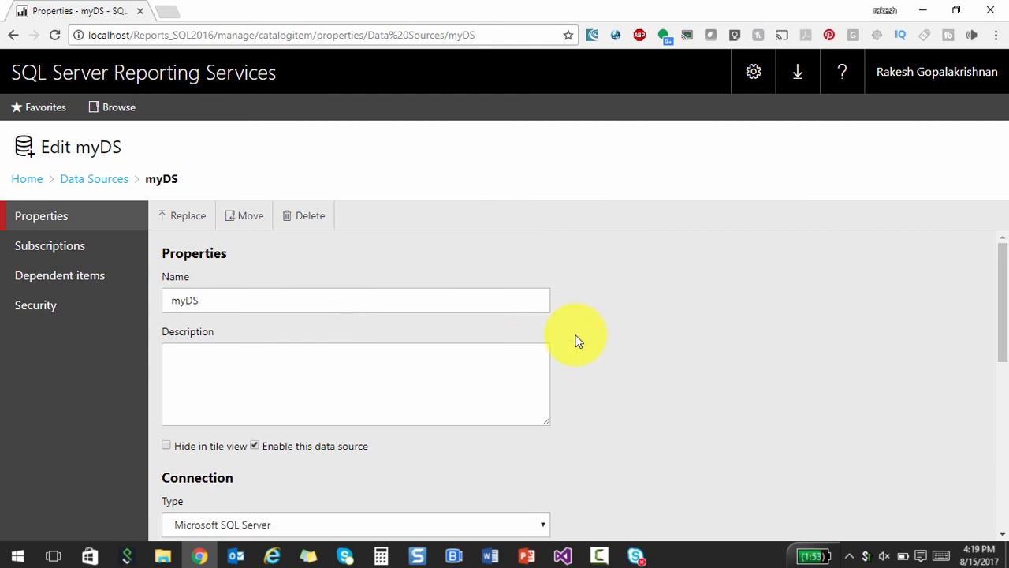
scroll("down", 3)
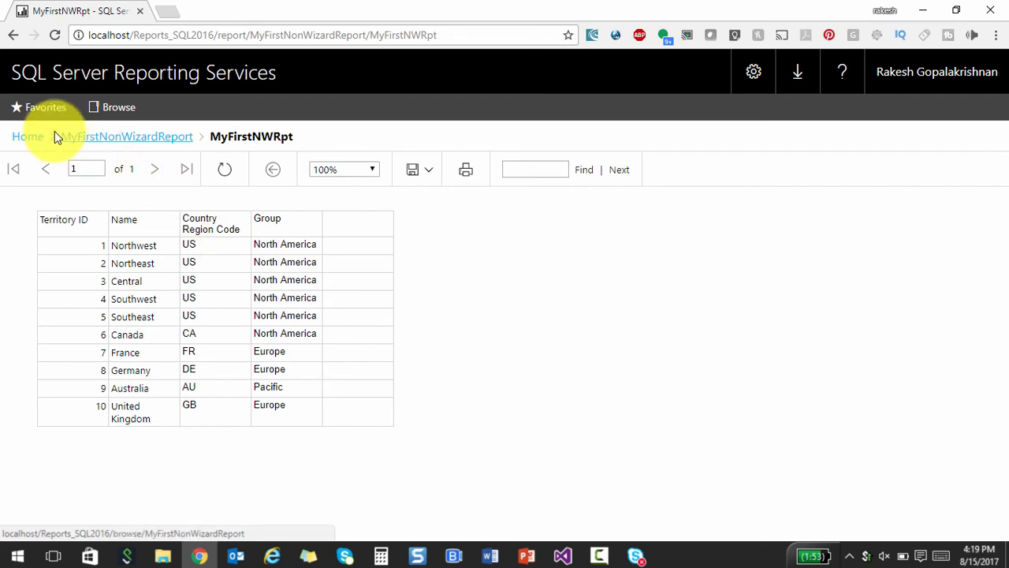
left_click(28, 136)
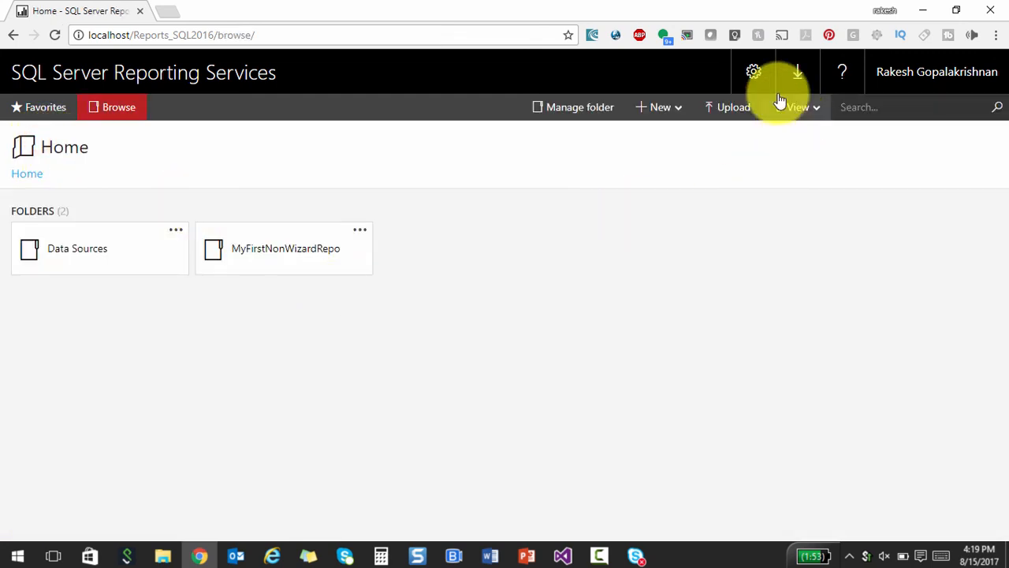